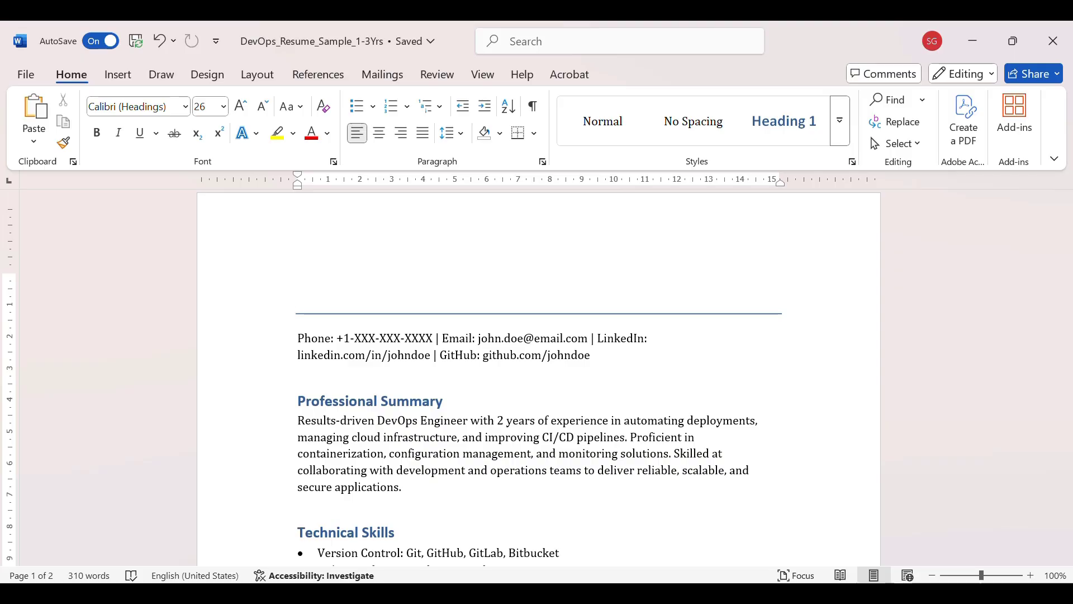
pyautogui.write('Sakshi Gau')
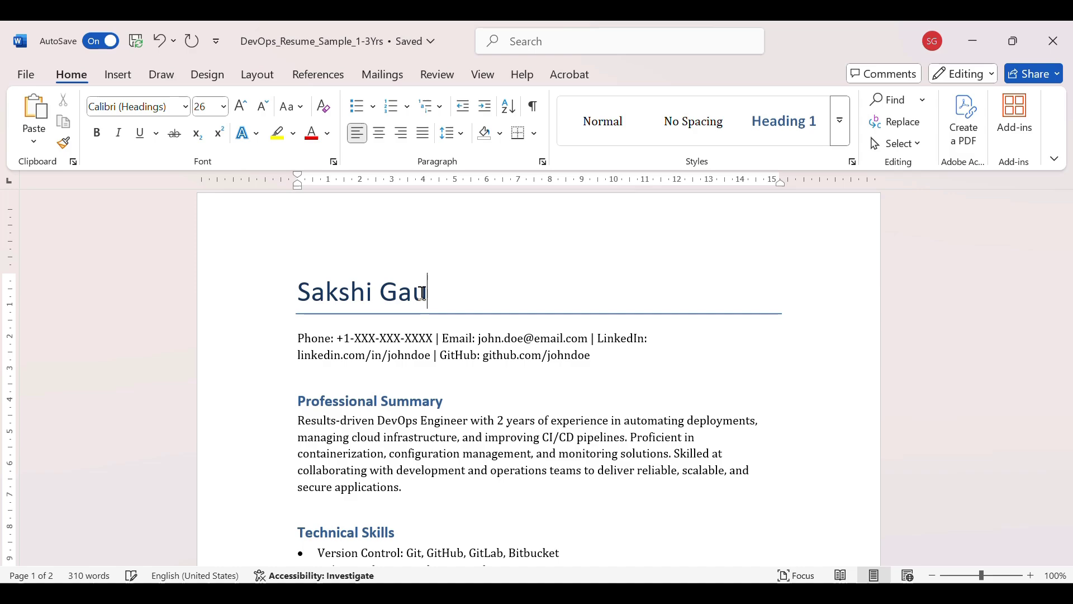
pyautogui.write('tam')
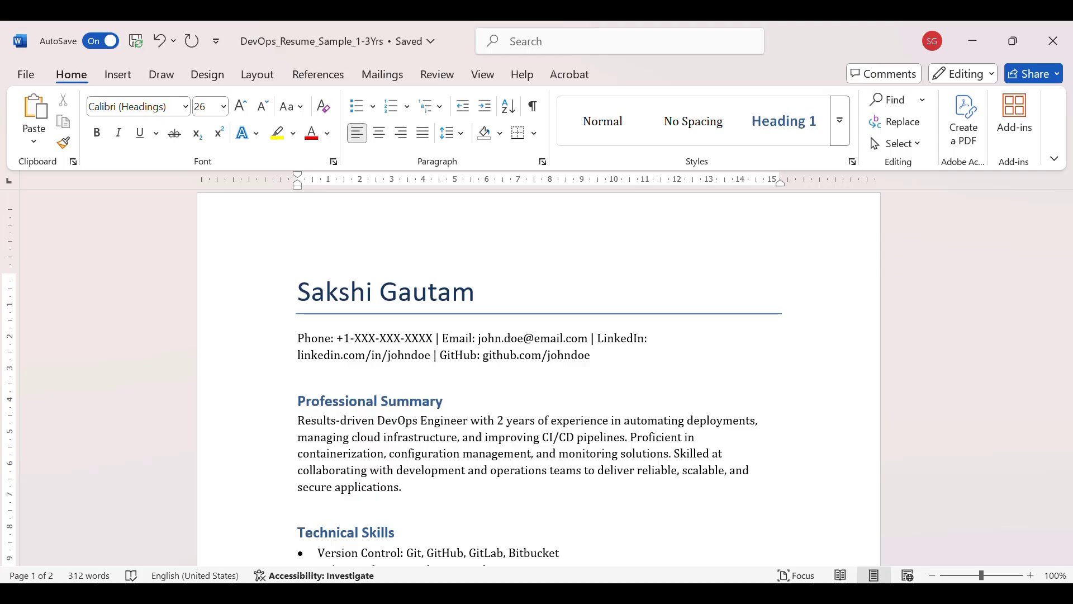
pyautogui.click(473, 292)
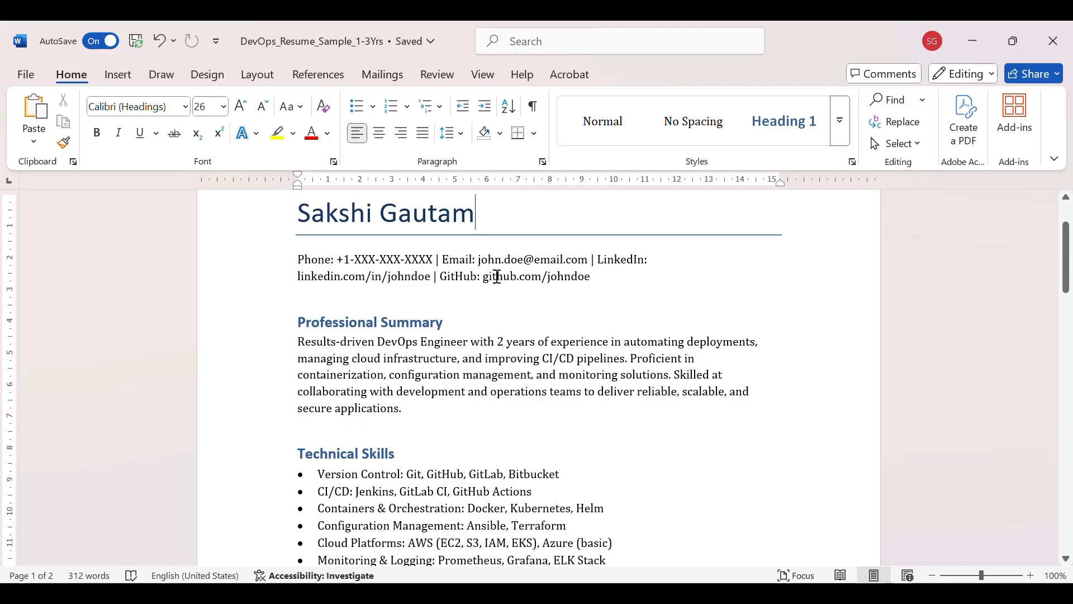
pyautogui.moveTo(358, 338)
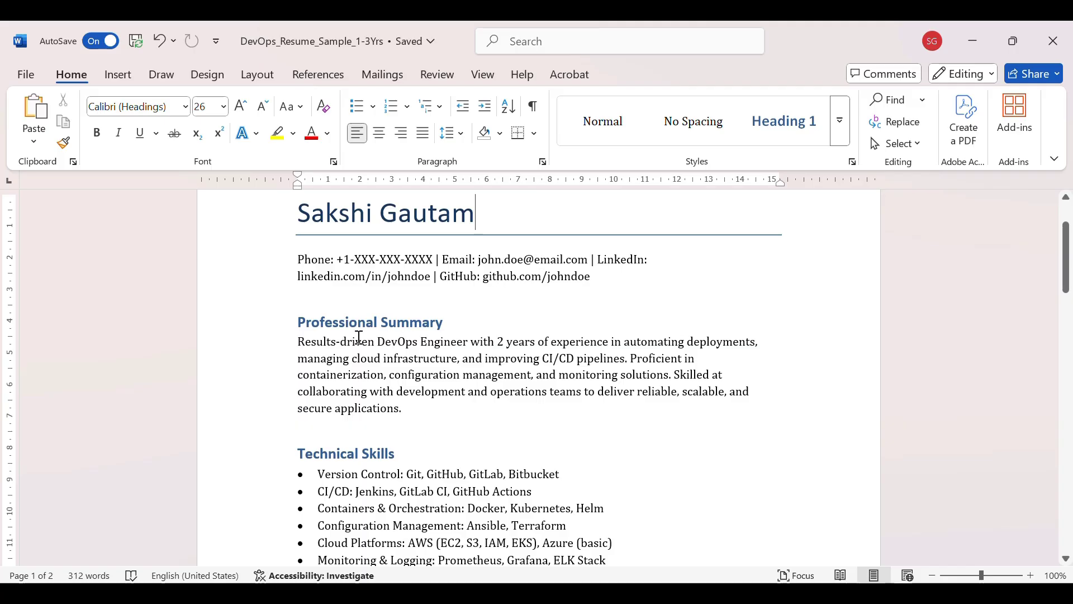
pyautogui.scroll(-3)
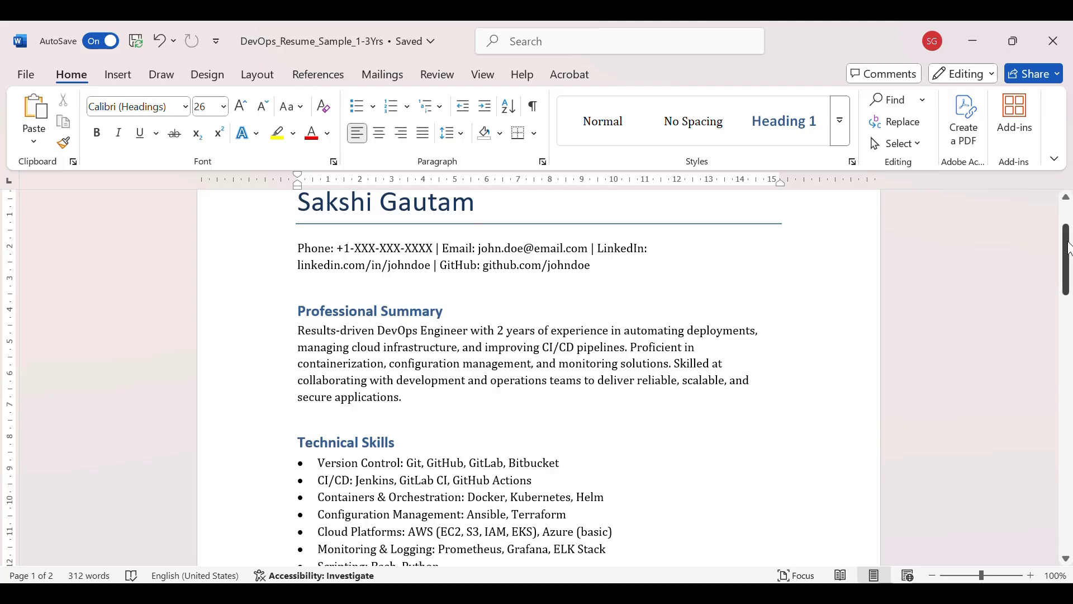
pyautogui.scroll(-3)
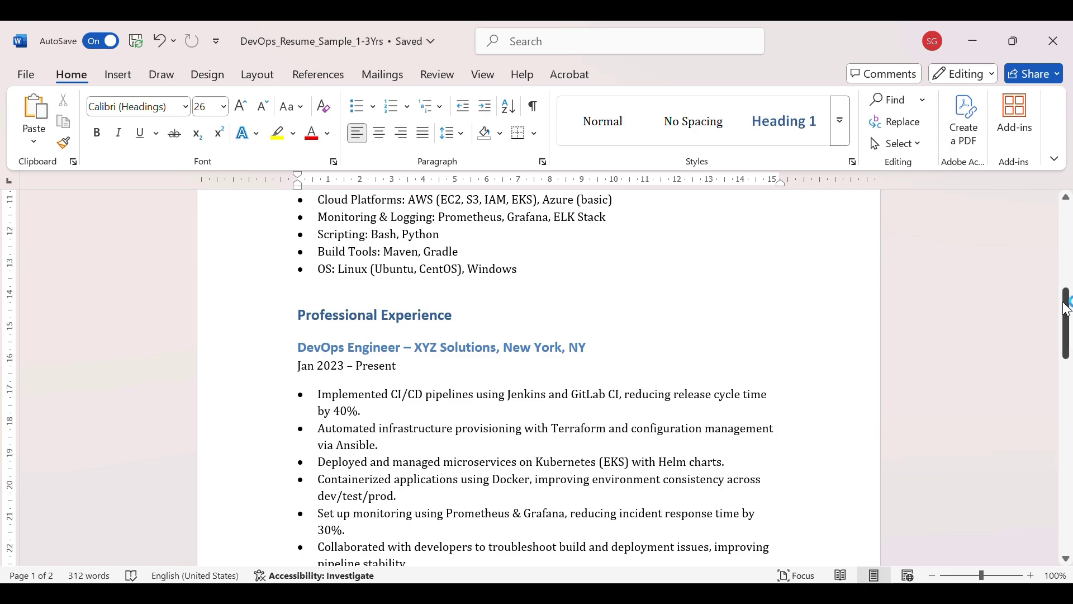
pyautogui.scroll(-3)
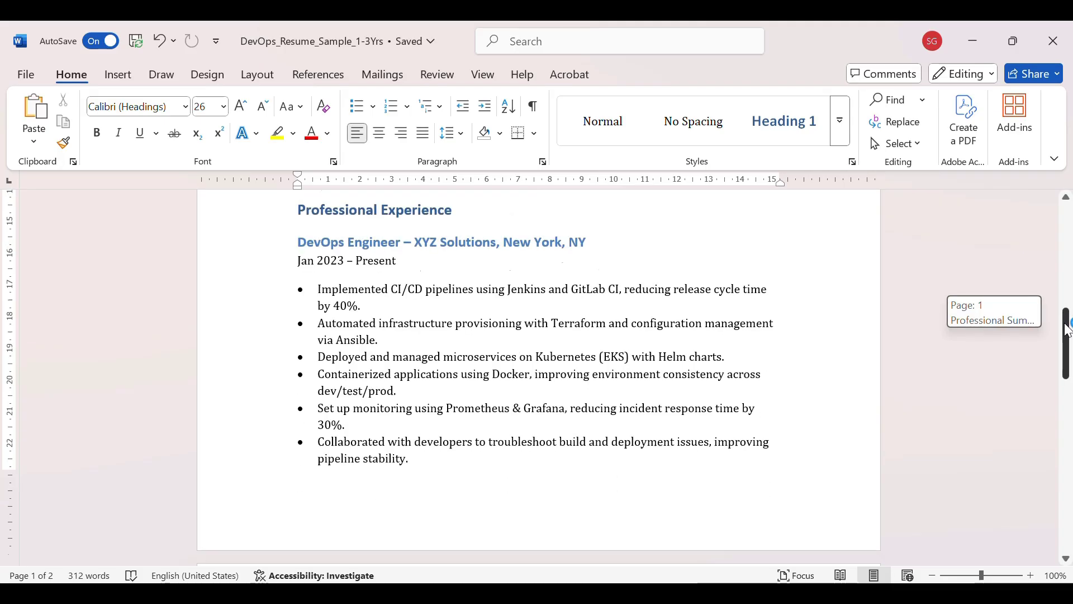
pyautogui.scroll(-3)
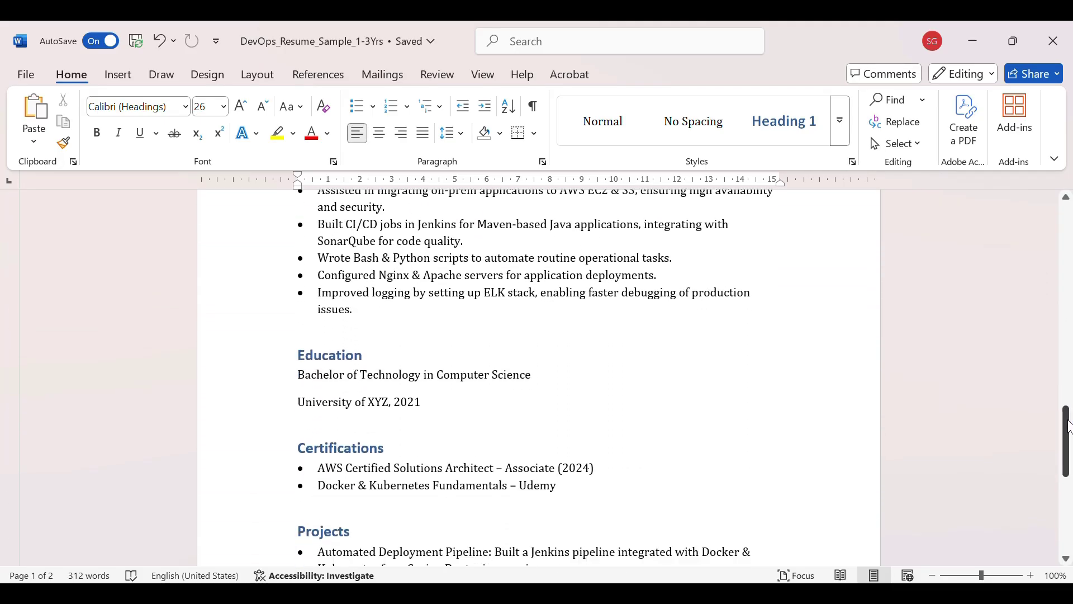
pyautogui.scroll(-3)
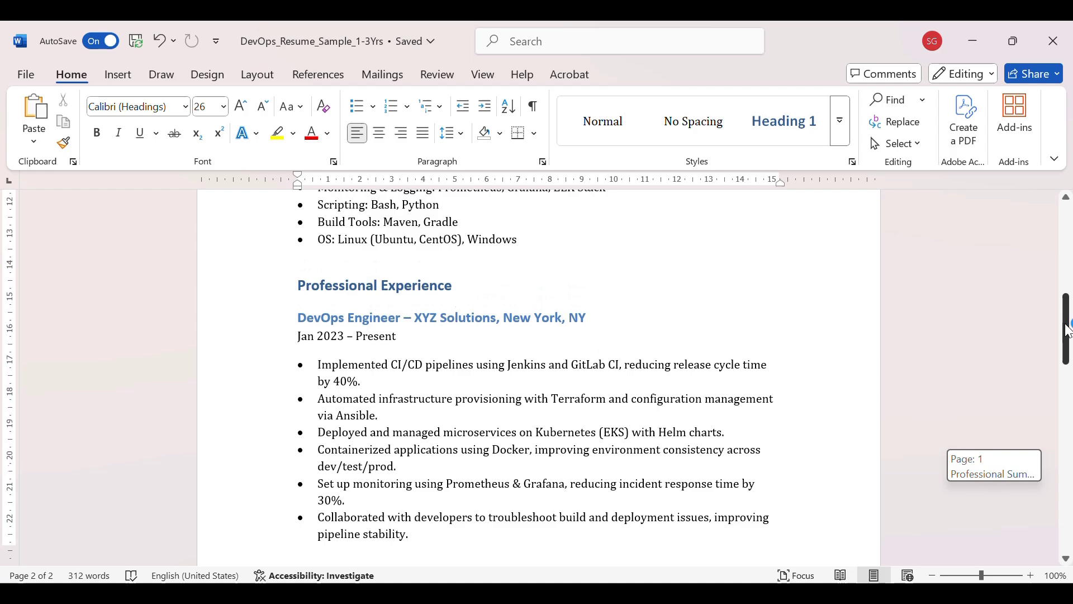
pyautogui.scroll(3)
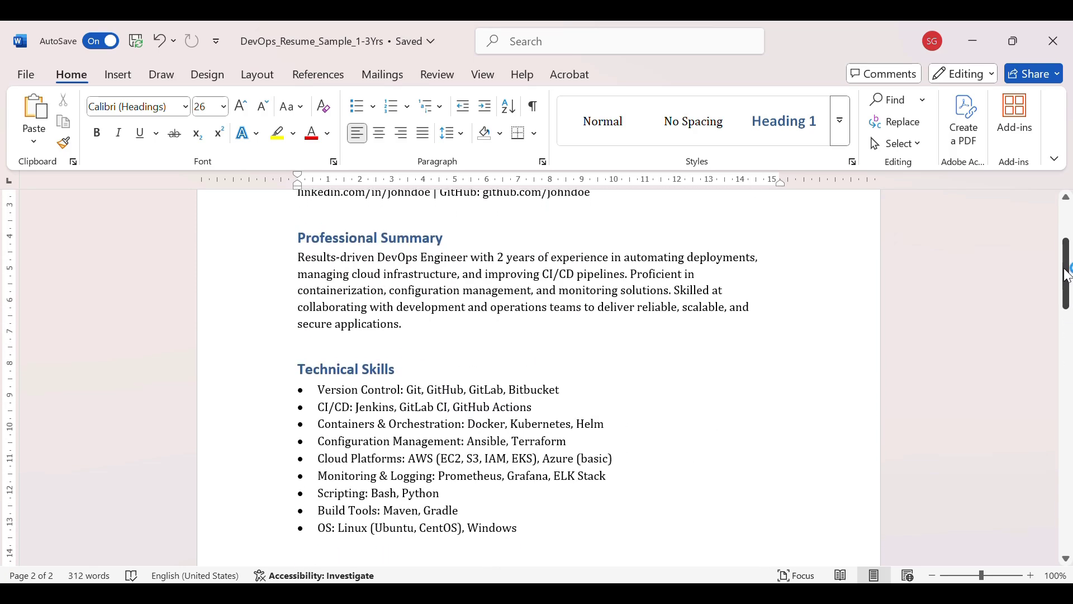
pyautogui.scroll(3)
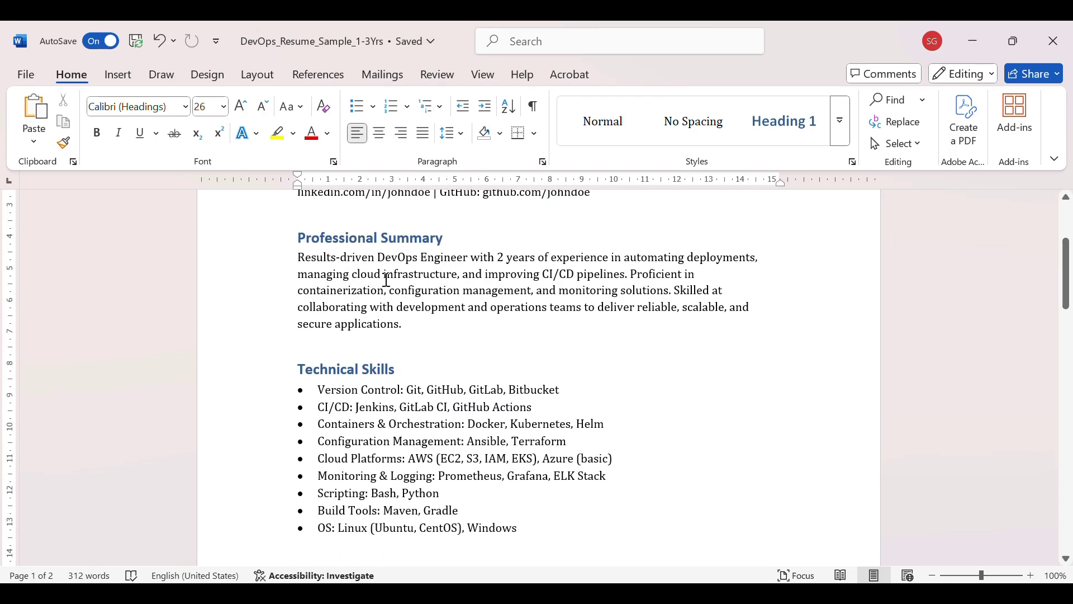
pyautogui.moveTo(527, 261)
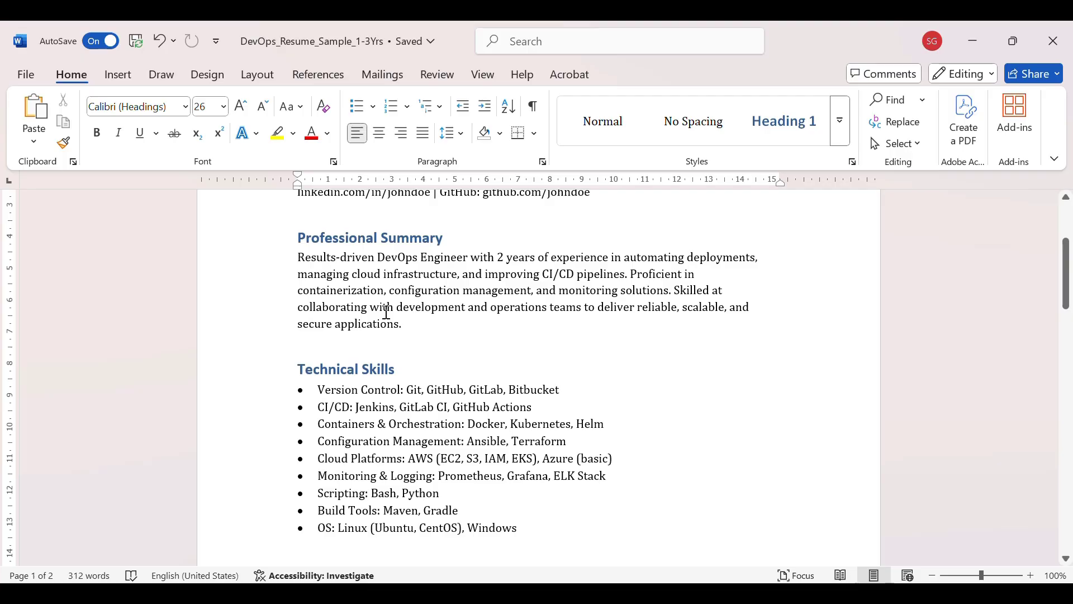
pyautogui.moveTo(531, 275)
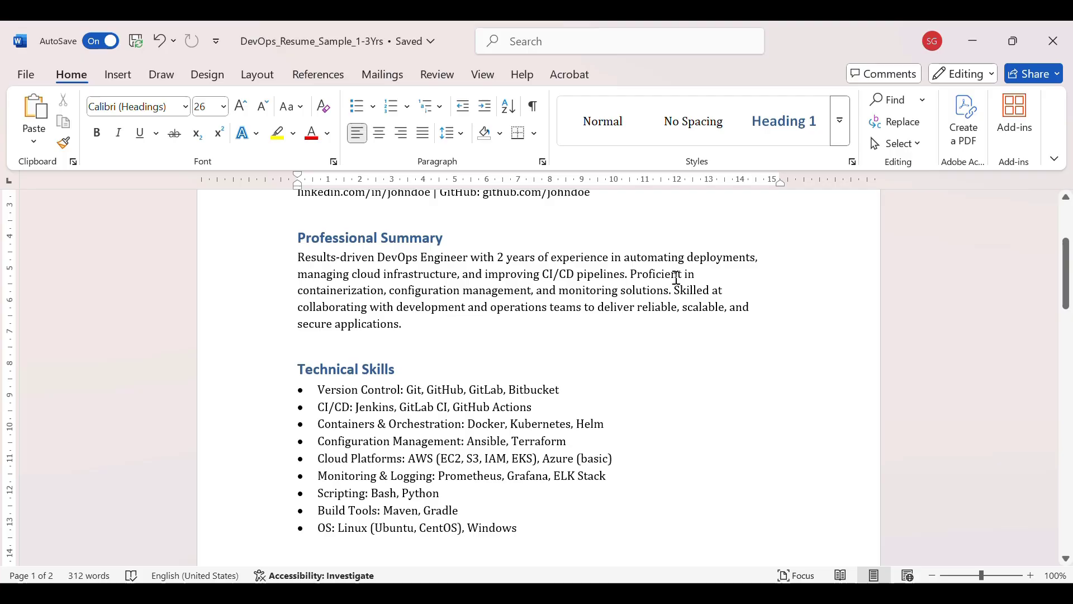
pyautogui.moveTo(434, 304)
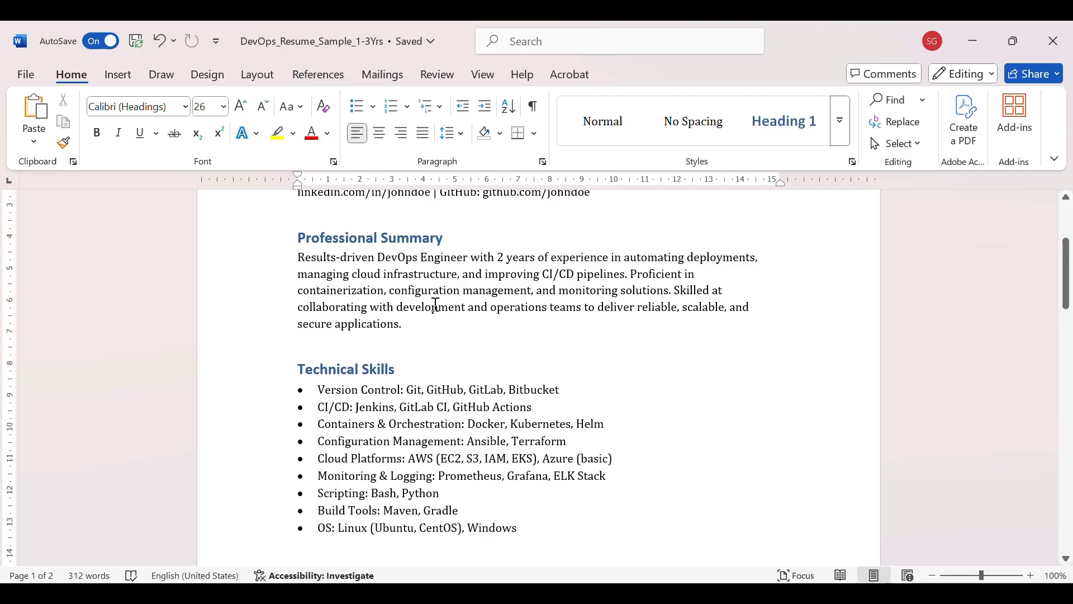
pyautogui.moveTo(486, 327)
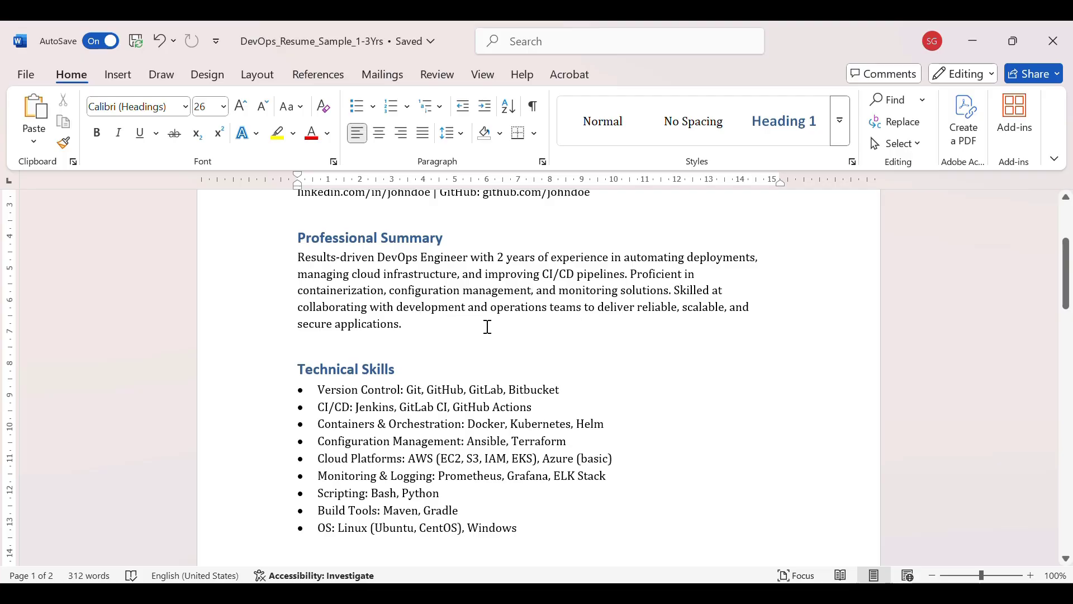
pyautogui.moveTo(556, 309)
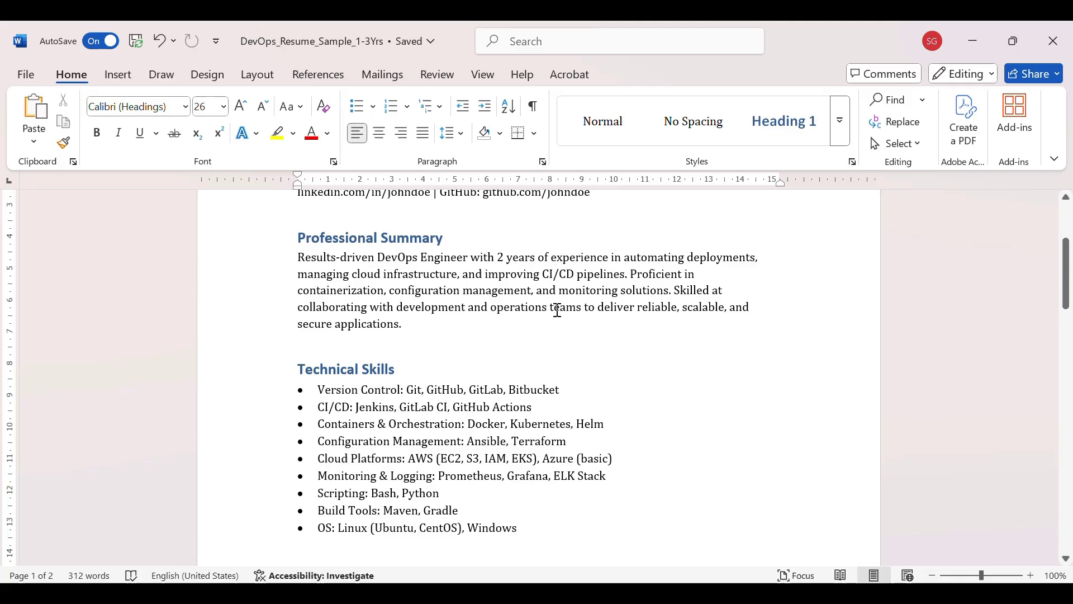
pyautogui.moveTo(1066, 274)
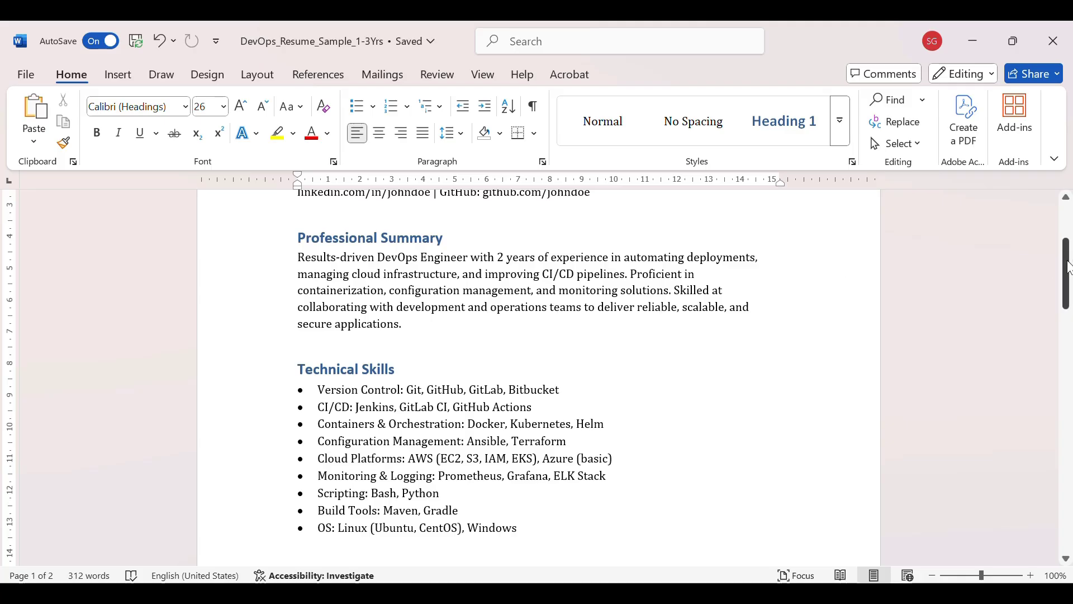
pyautogui.scroll(-3)
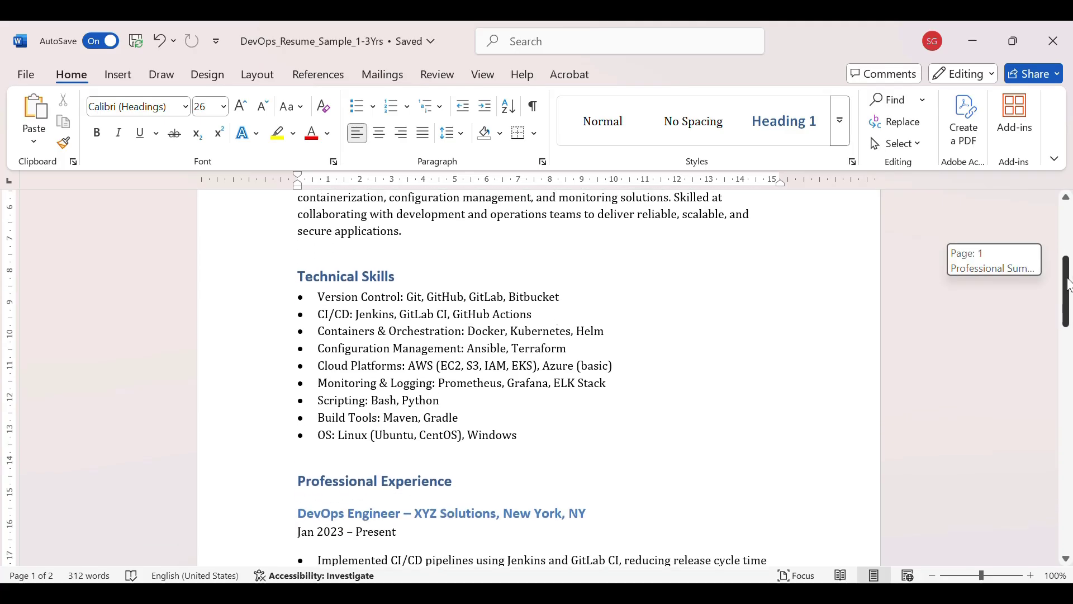
pyautogui.scroll(-3)
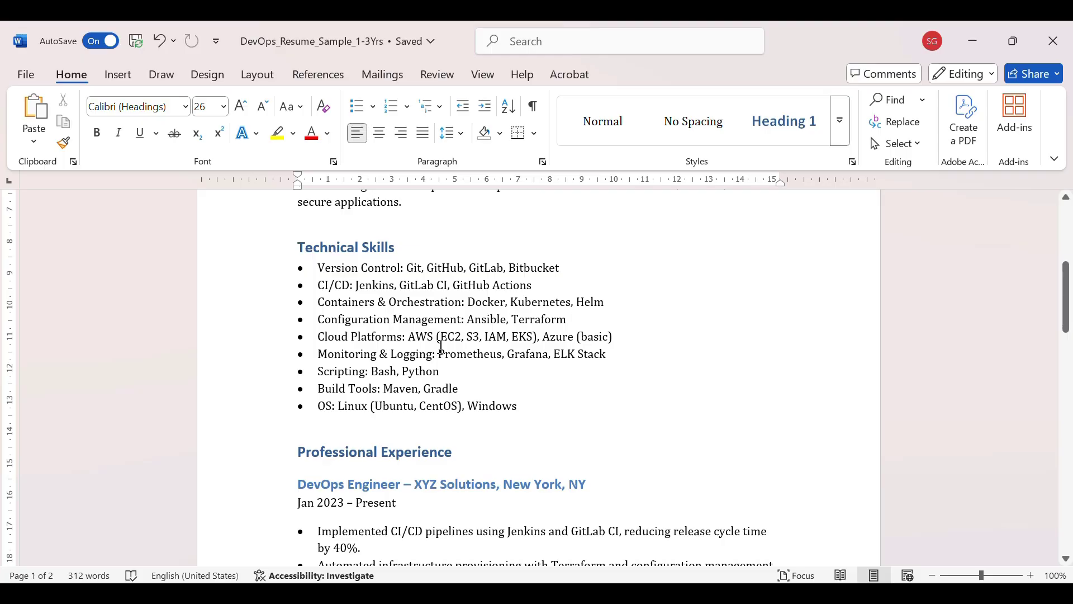
pyautogui.moveTo(510, 413)
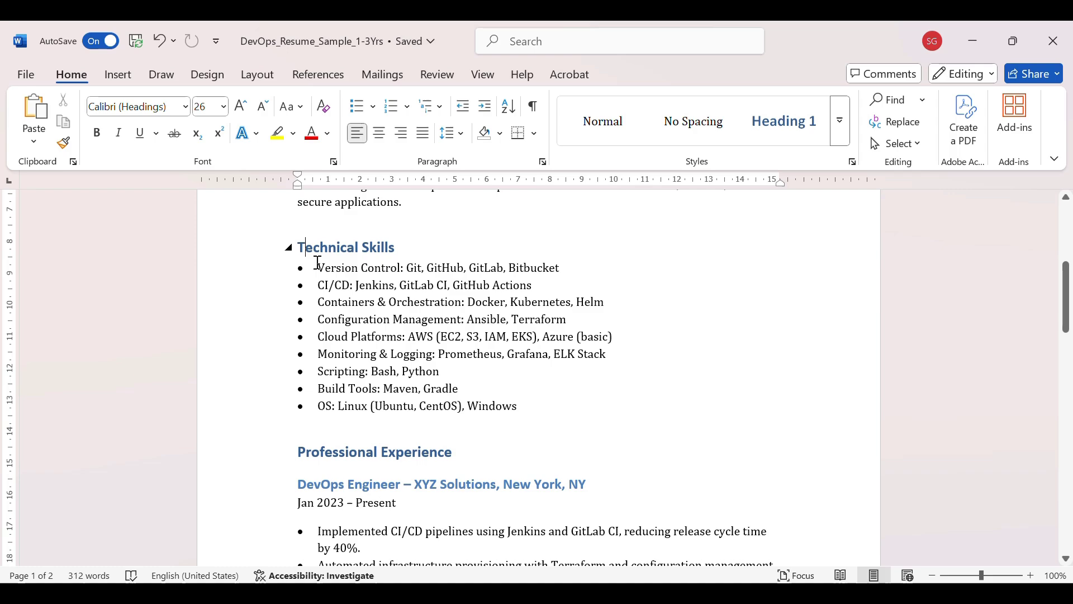
pyautogui.moveTo(297, 246); pyautogui.dragTo(518, 405)
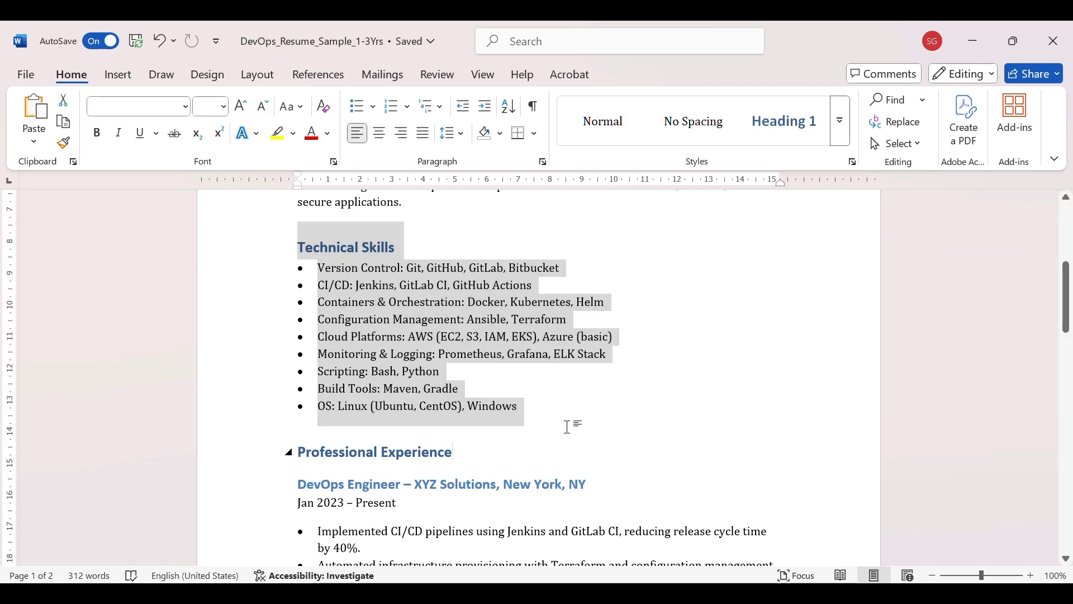
pyautogui.click(587, 258)
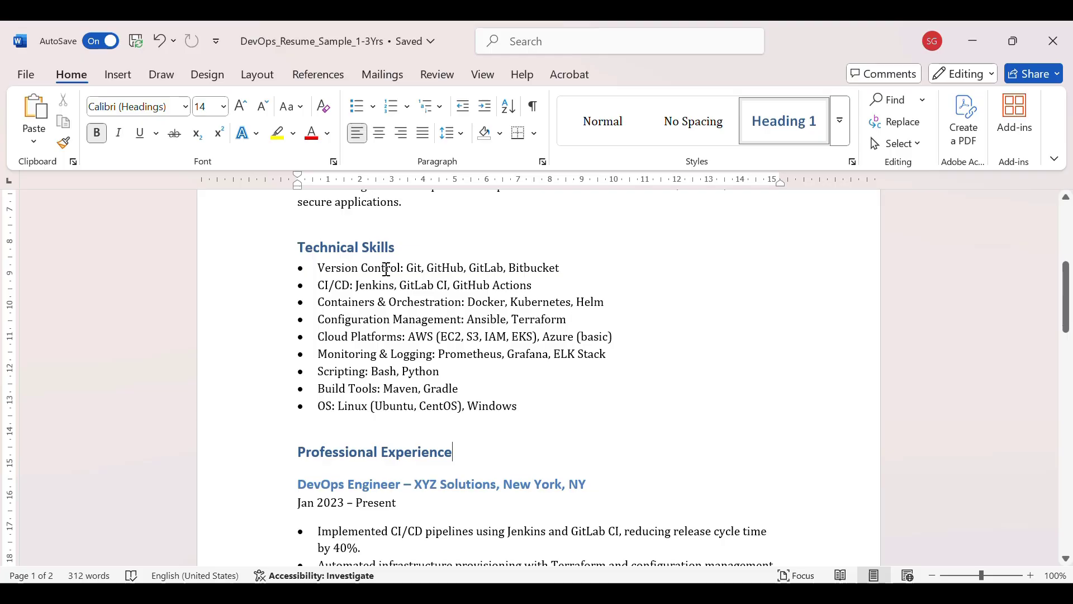
pyautogui.moveTo(364, 319)
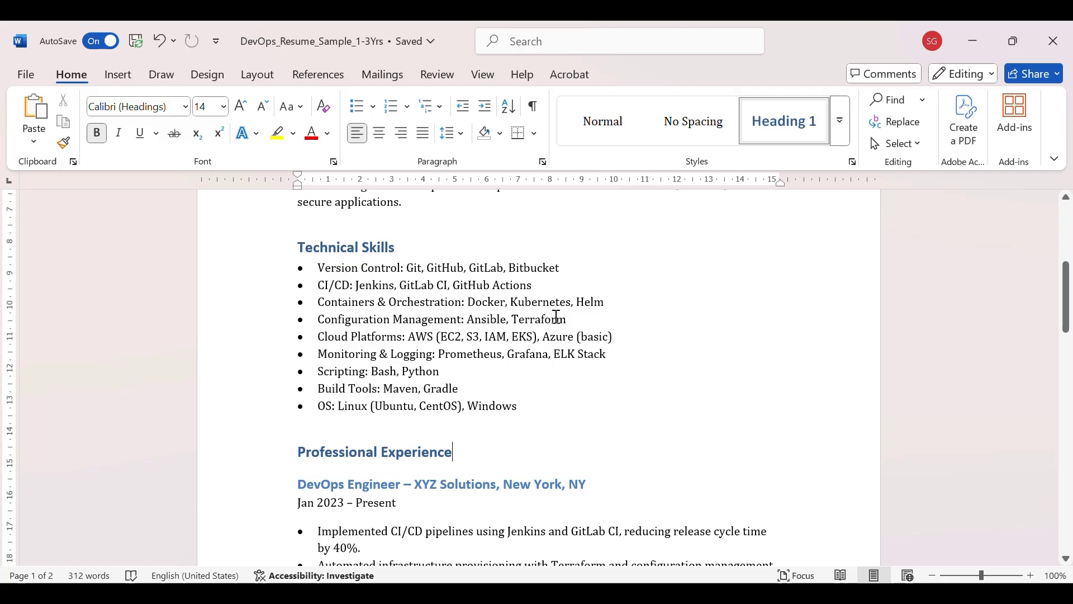
pyautogui.moveTo(587, 318)
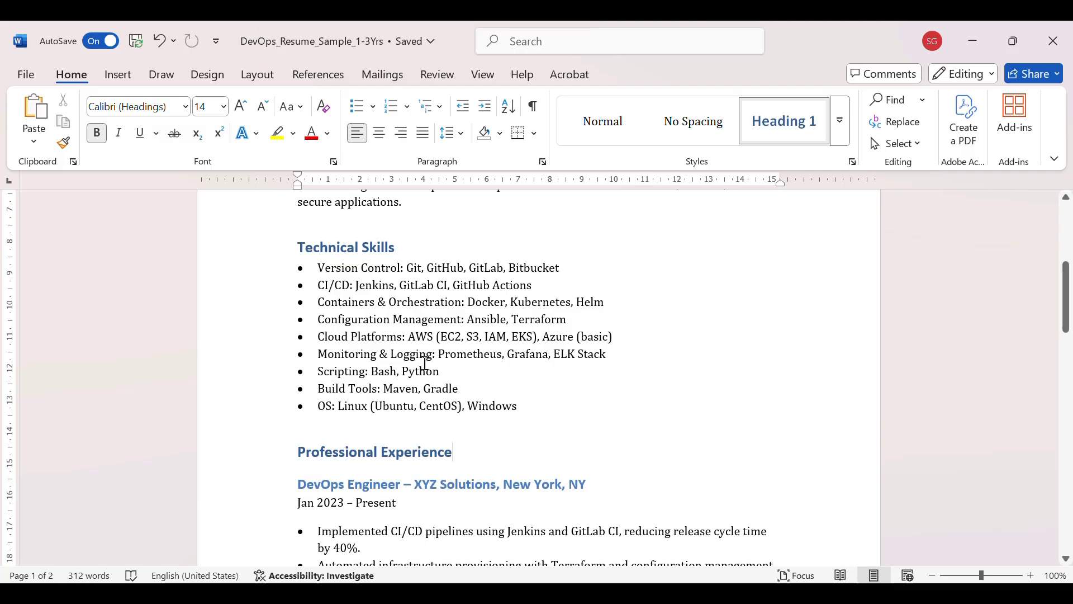
pyautogui.click(452, 452)
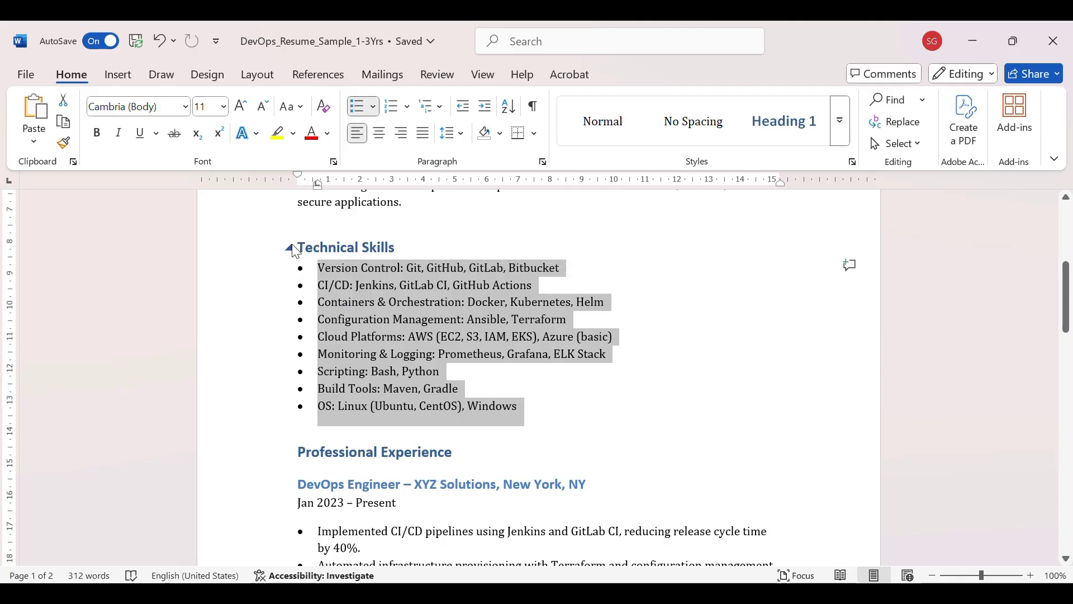
pyautogui.click(450, 319)
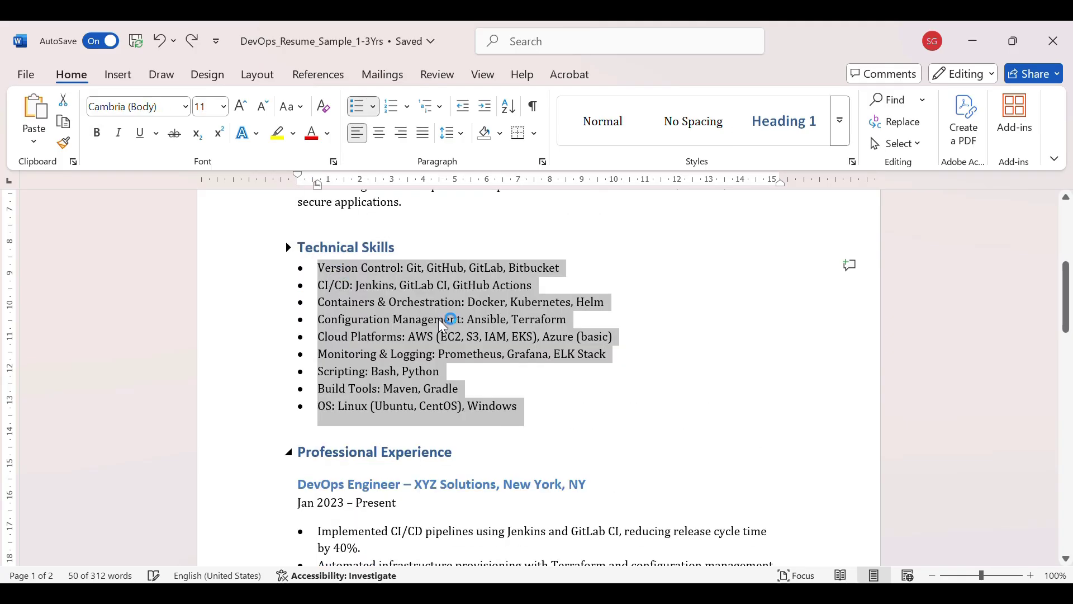
pyautogui.click(609, 403)
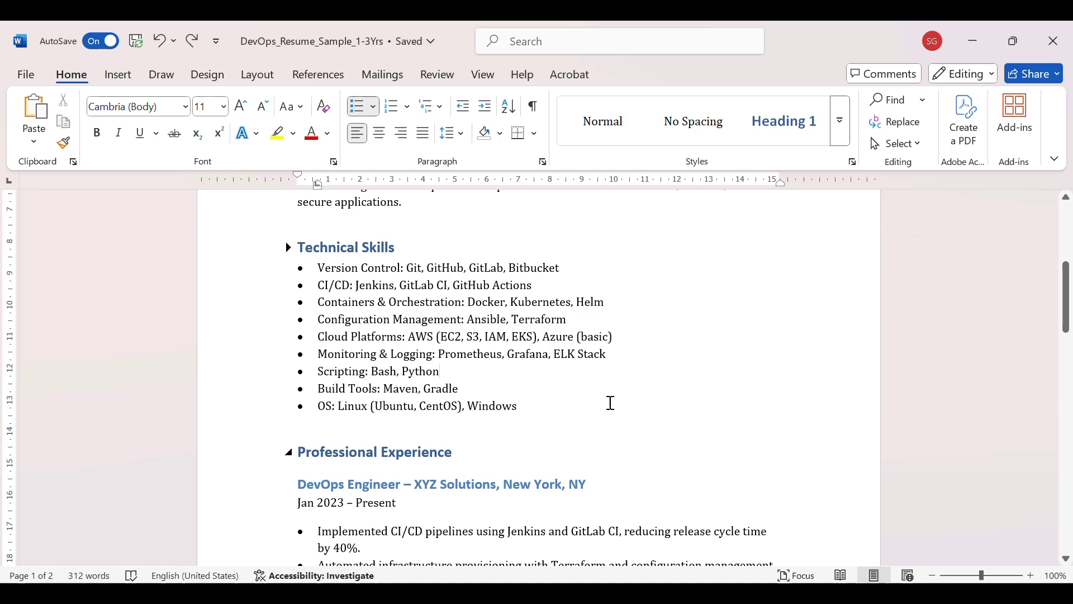
pyautogui.click(439, 371)
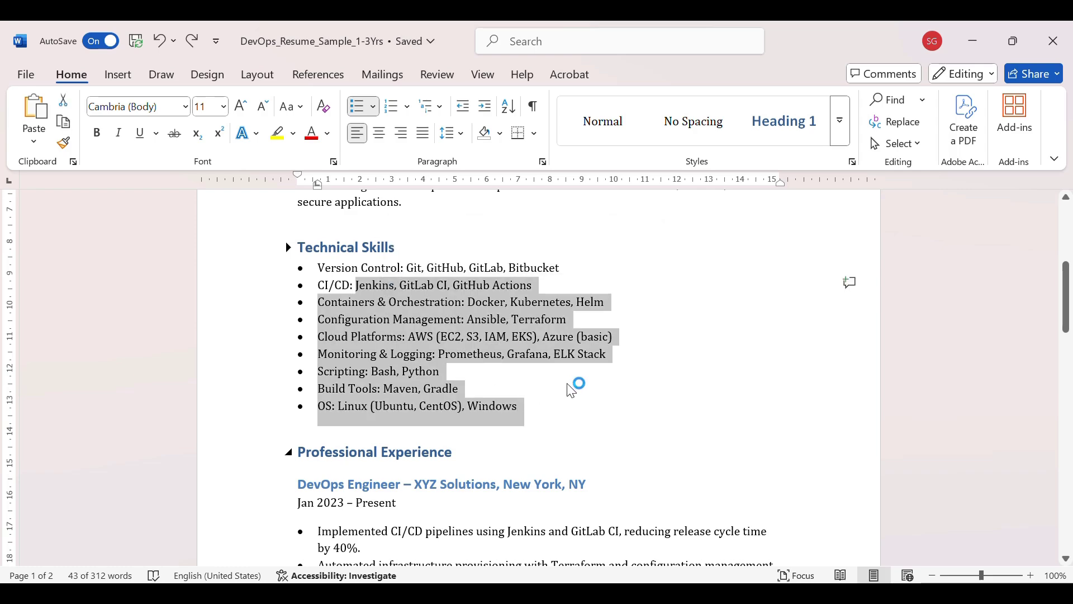
pyautogui.scroll(-3)
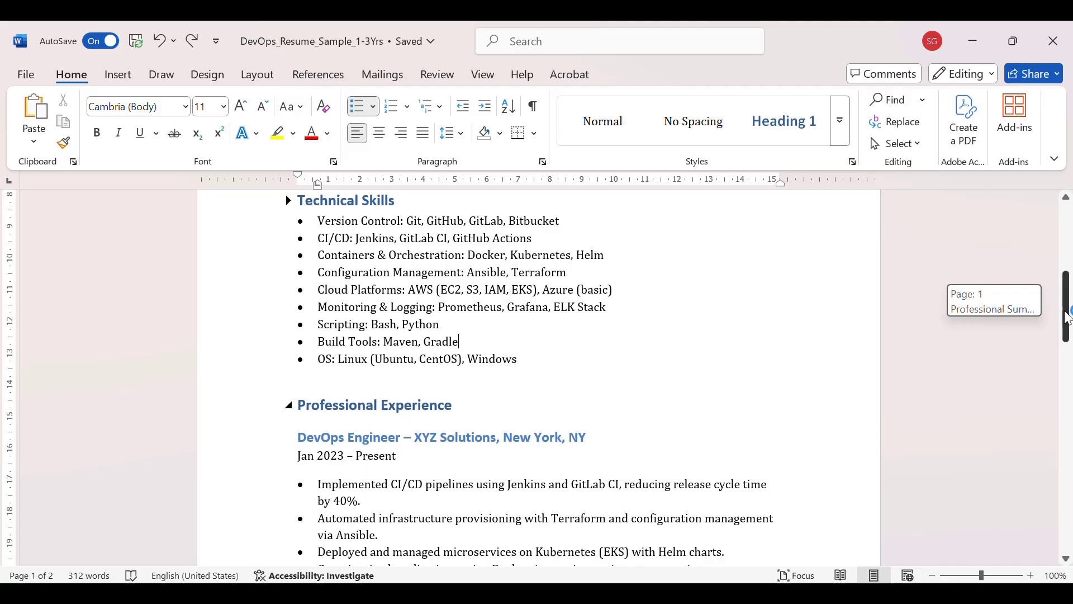
pyautogui.scroll(-3)
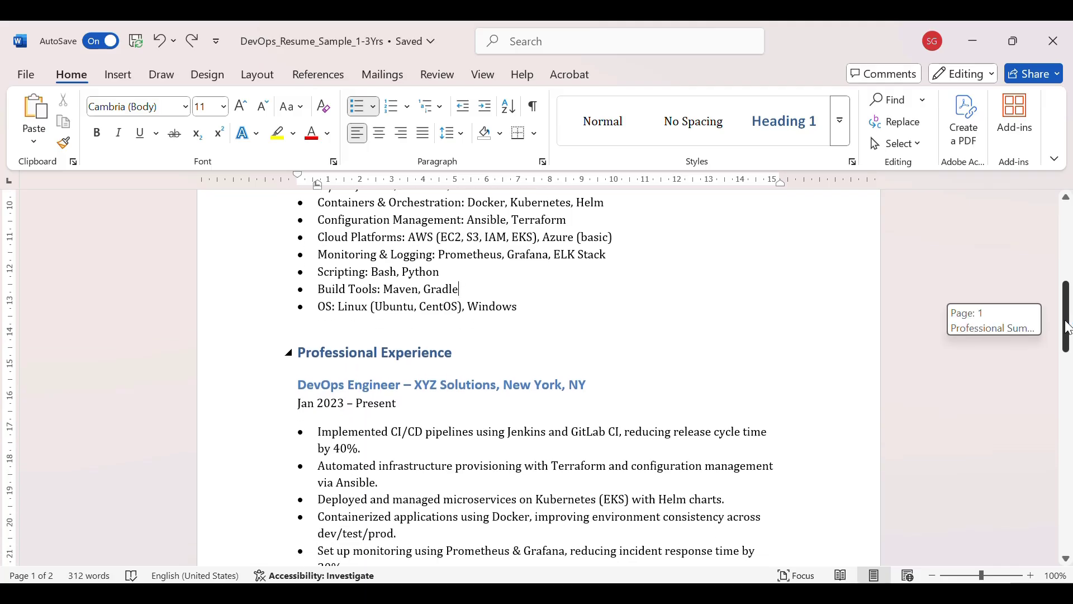
pyautogui.scroll(-3)
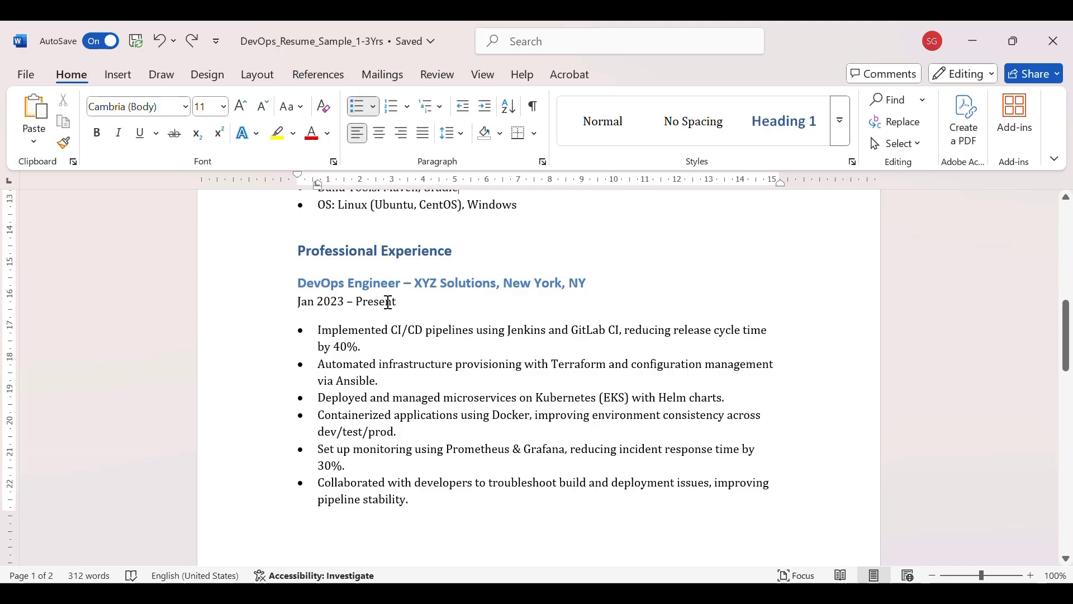
pyautogui.moveTo(421, 310)
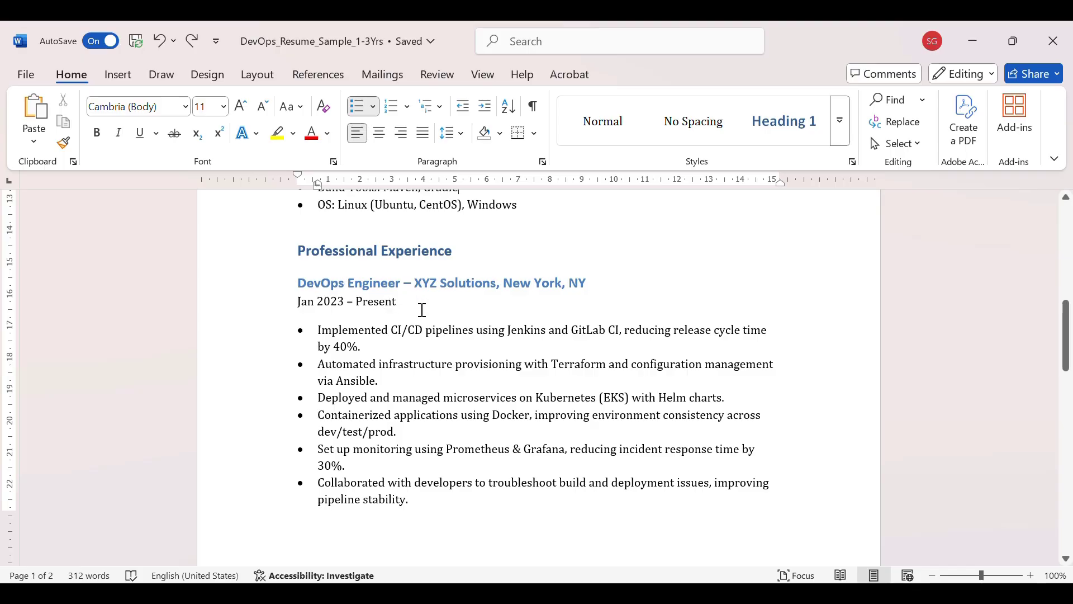
pyautogui.moveTo(1002, 314)
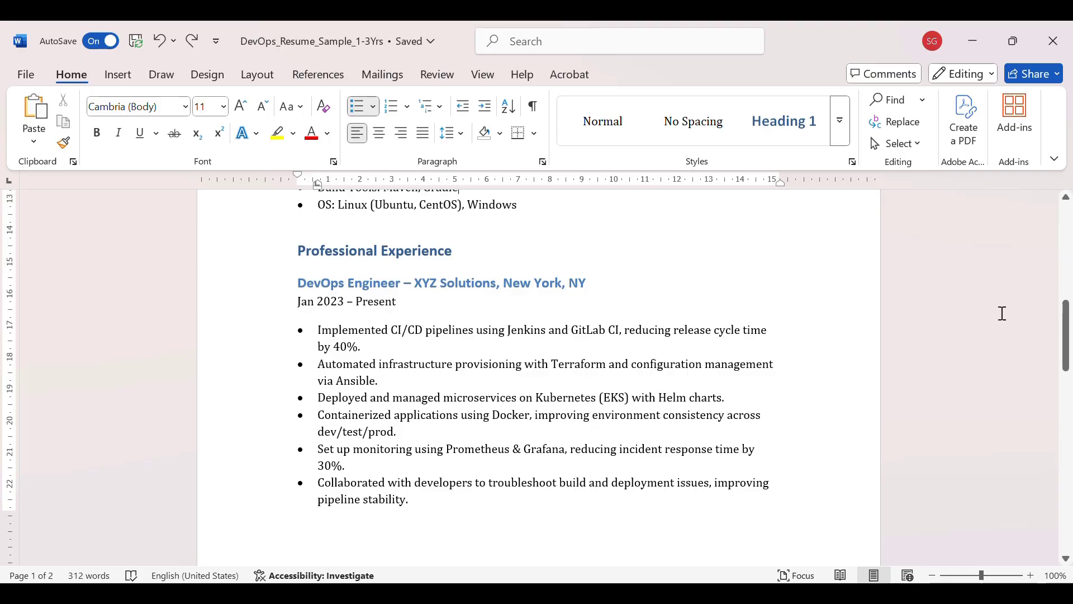
pyautogui.moveTo(966, 319)
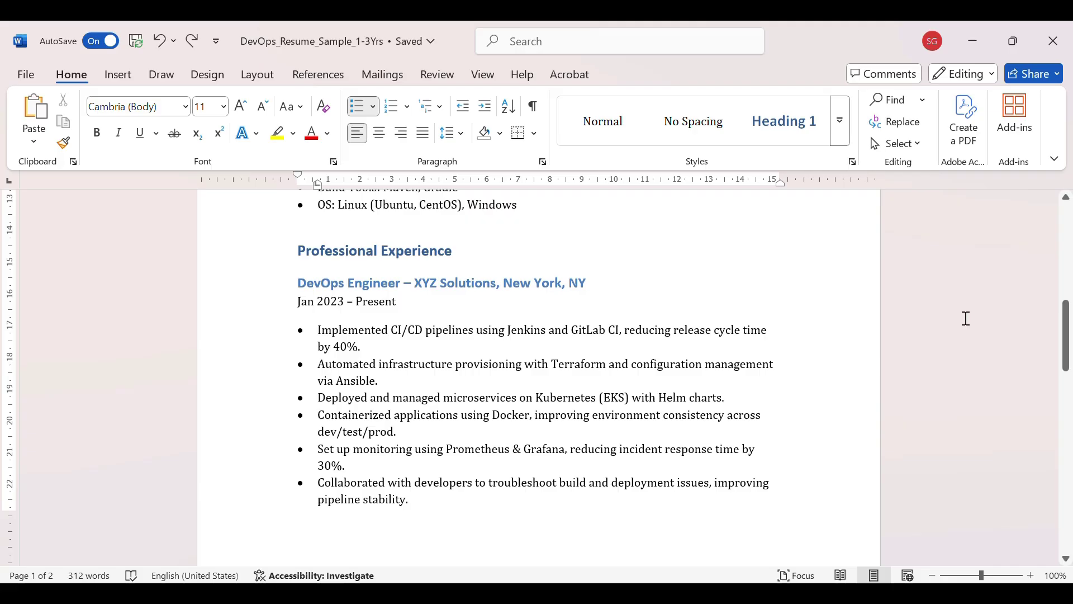
pyautogui.moveTo(388, 352)
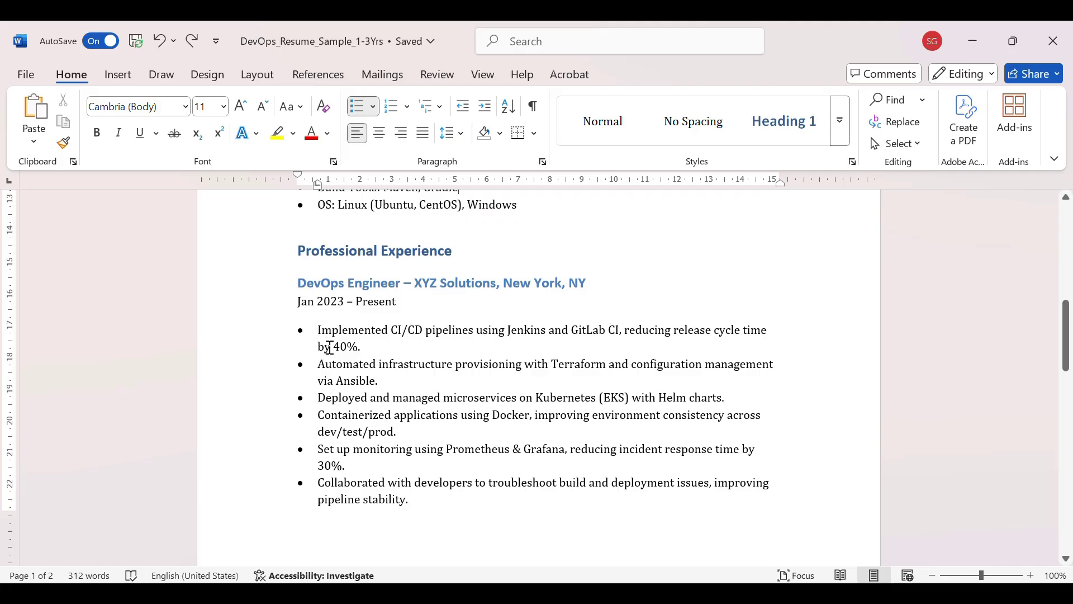
pyautogui.moveTo(481, 331)
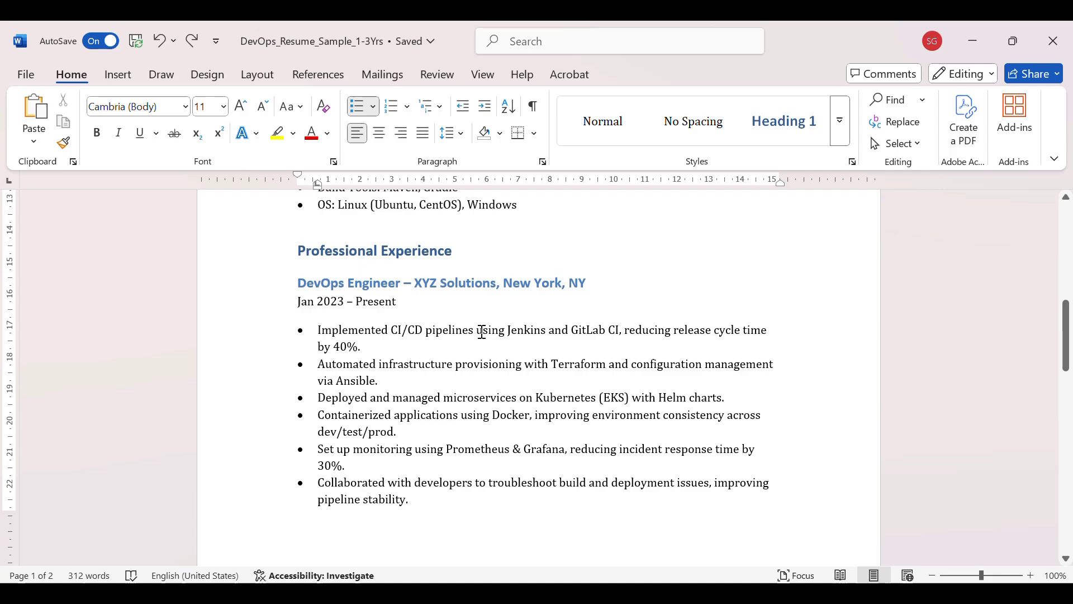
pyautogui.moveTo(650, 329)
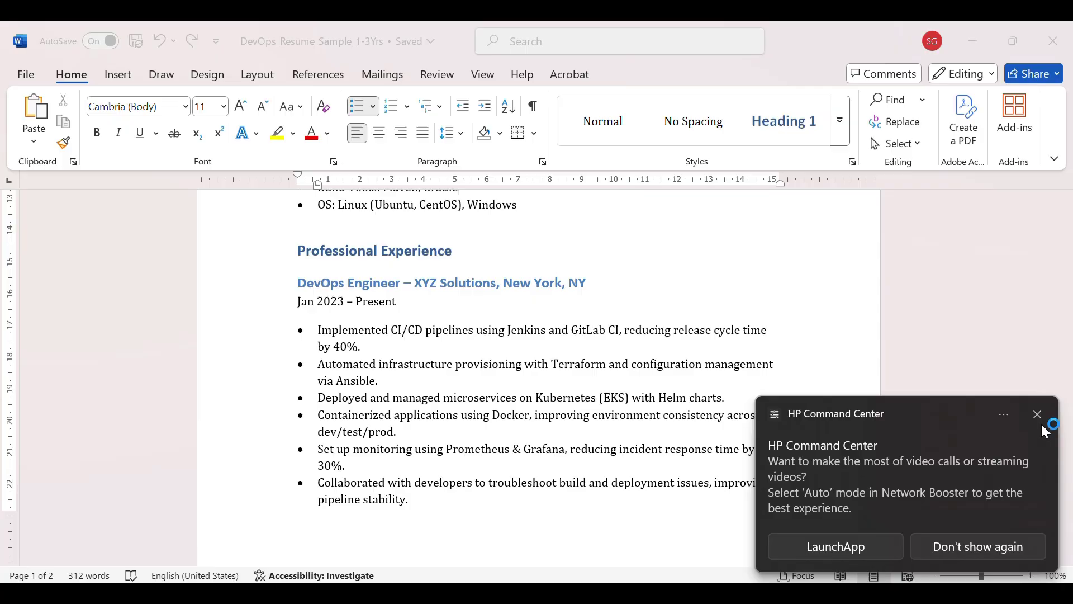
pyautogui.click(1038, 414)
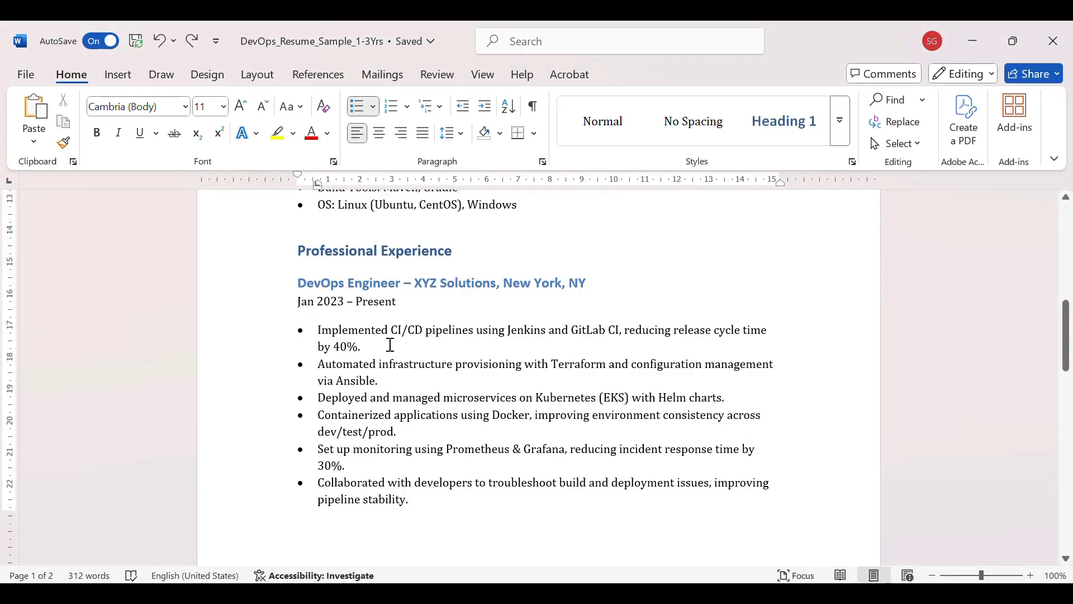
pyautogui.moveTo(378, 341)
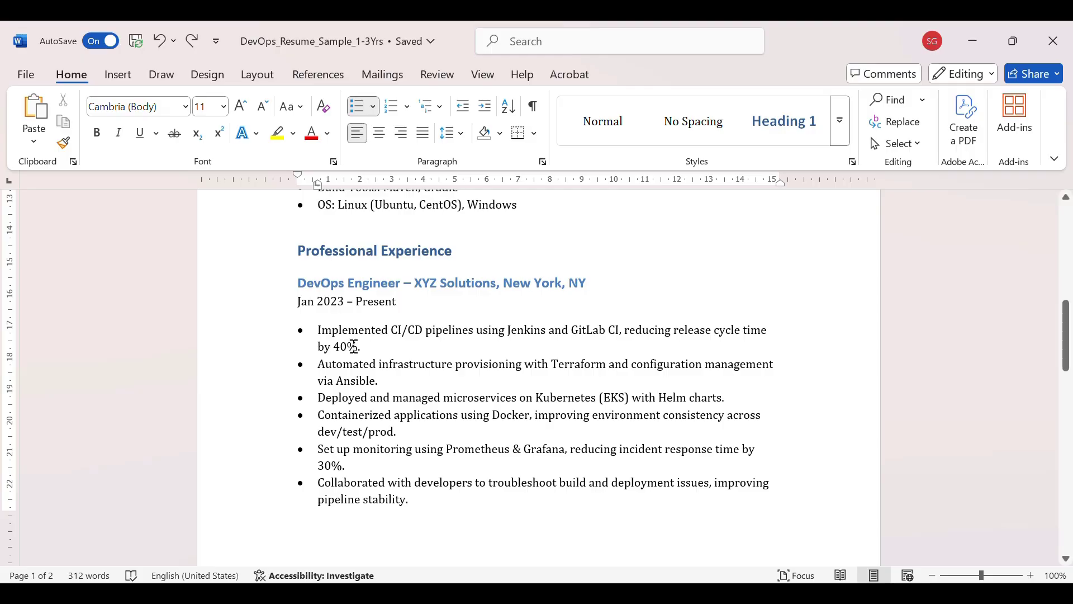
pyautogui.moveTo(391, 377)
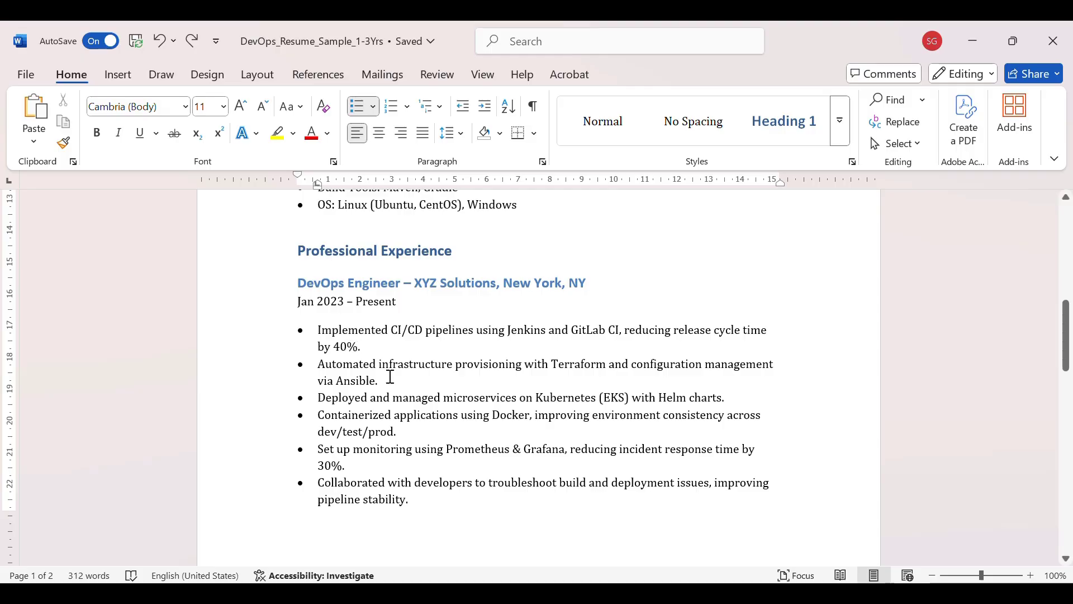
pyautogui.moveTo(539, 377)
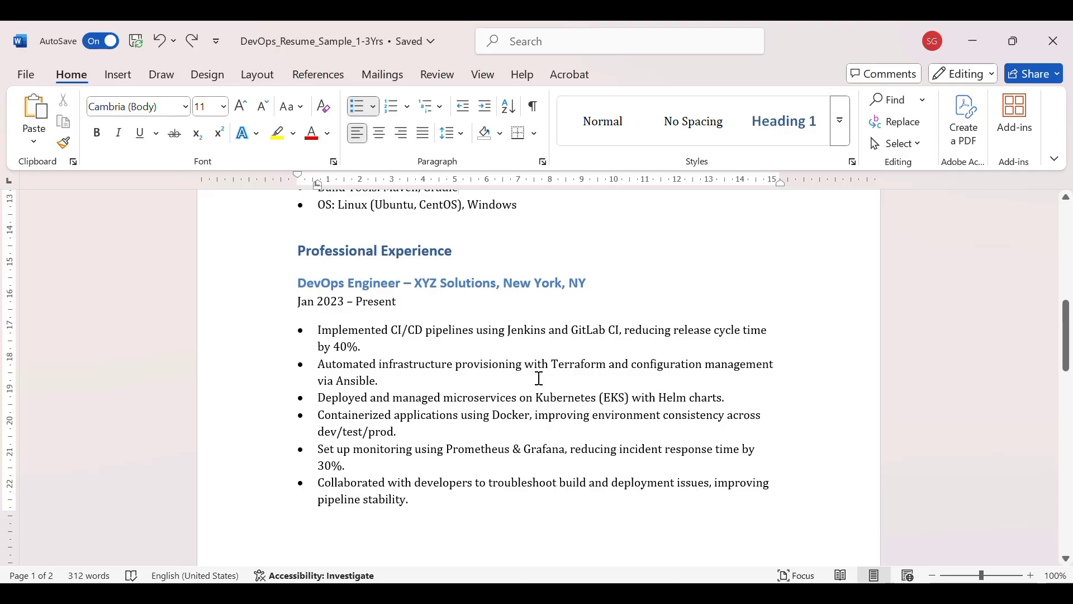
pyautogui.moveTo(344, 395)
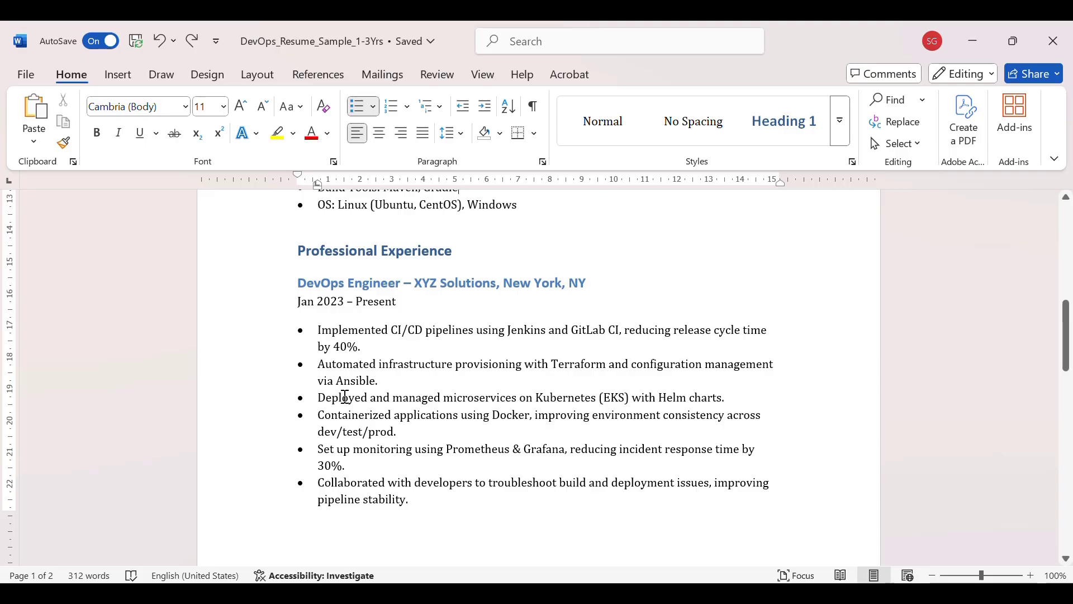
pyautogui.moveTo(593, 400)
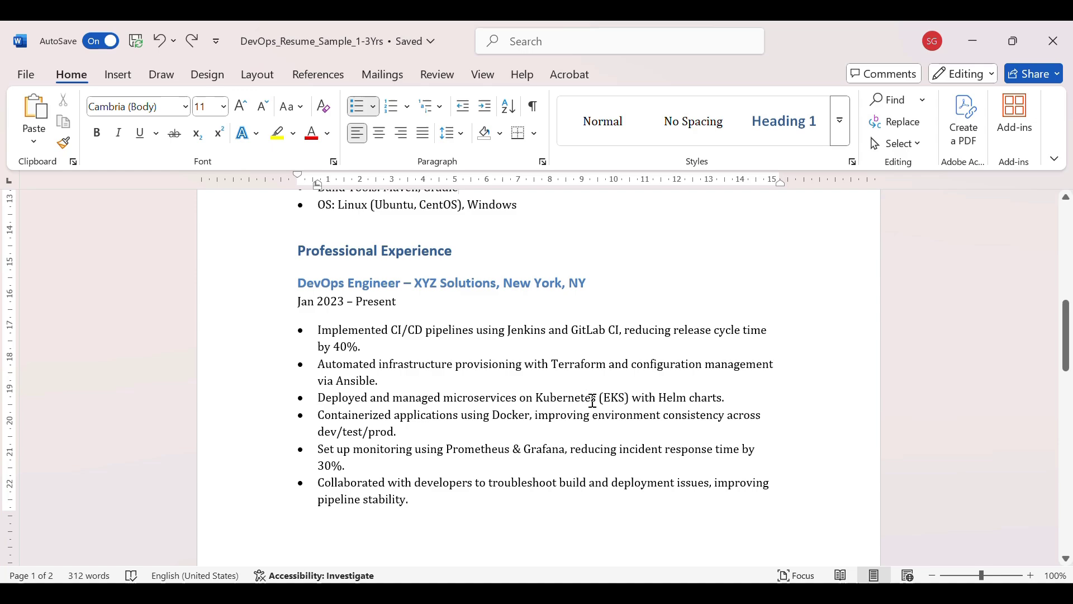
pyautogui.moveTo(448, 416)
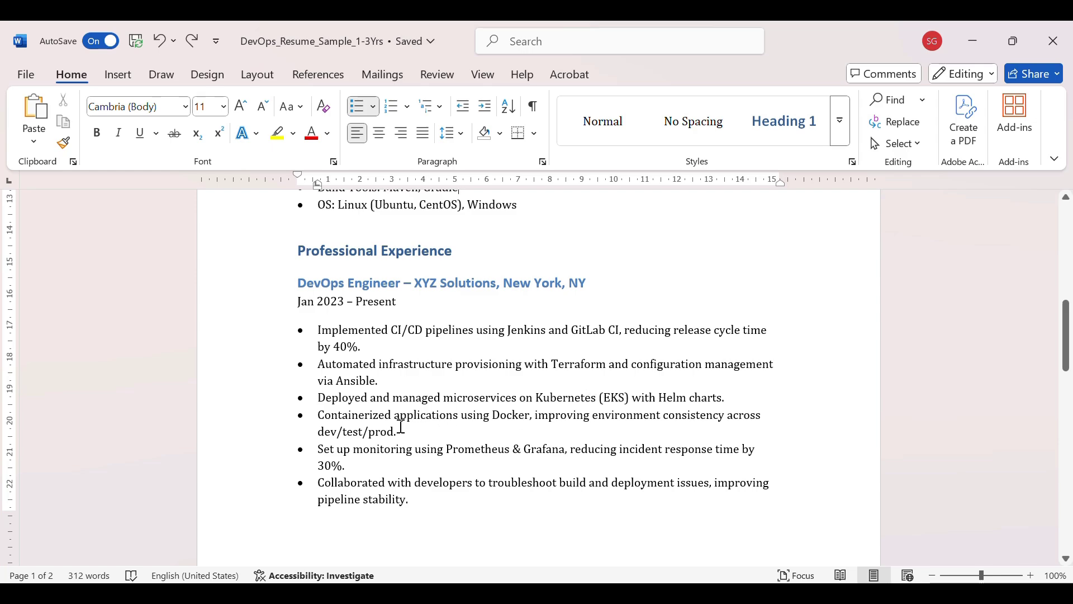
pyautogui.moveTo(471, 425)
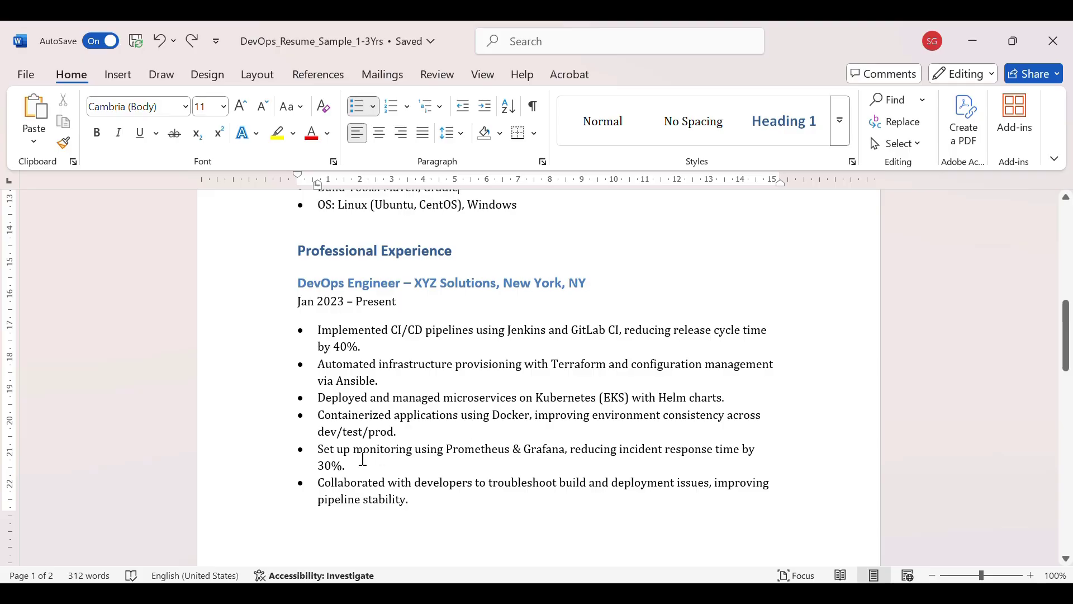
pyautogui.moveTo(523, 451)
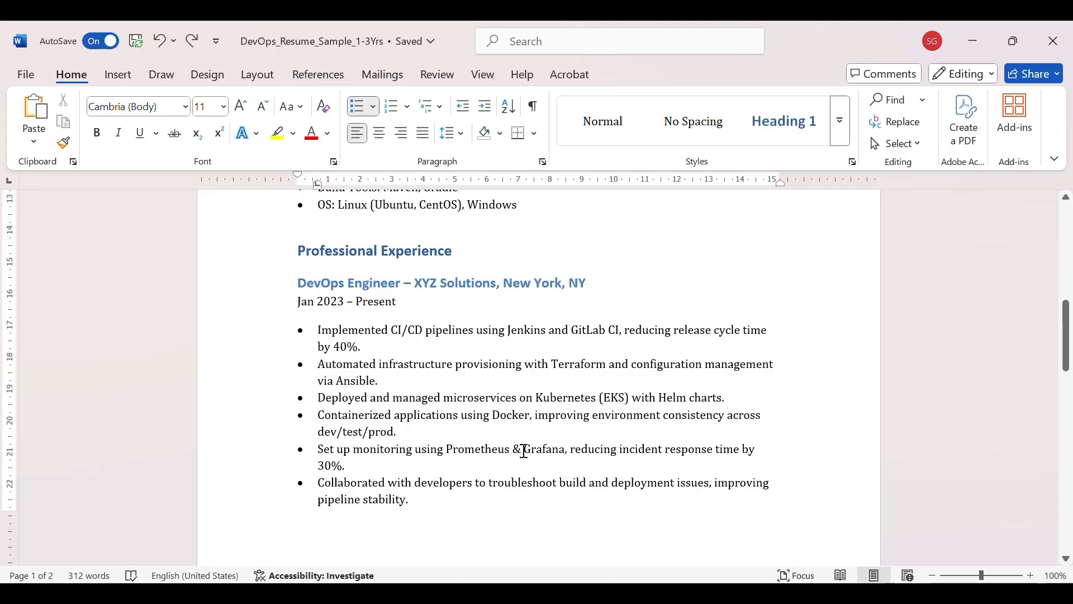
pyautogui.moveTo(736, 451)
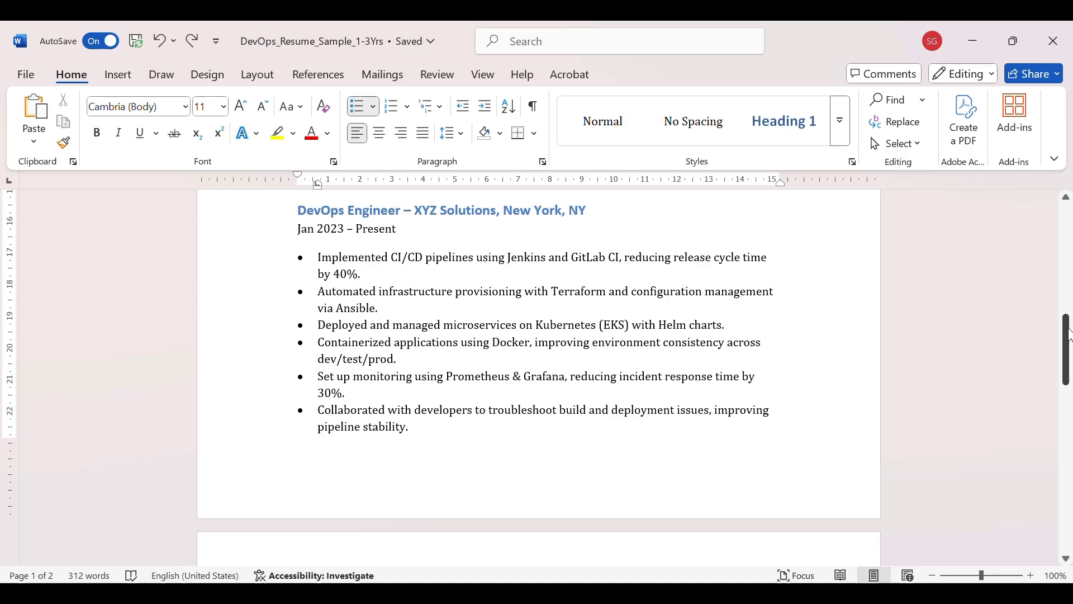
# - Scroll down to the Junior DevOps Engineer entry at ABC Technologies
pyautogui.scroll(-3)
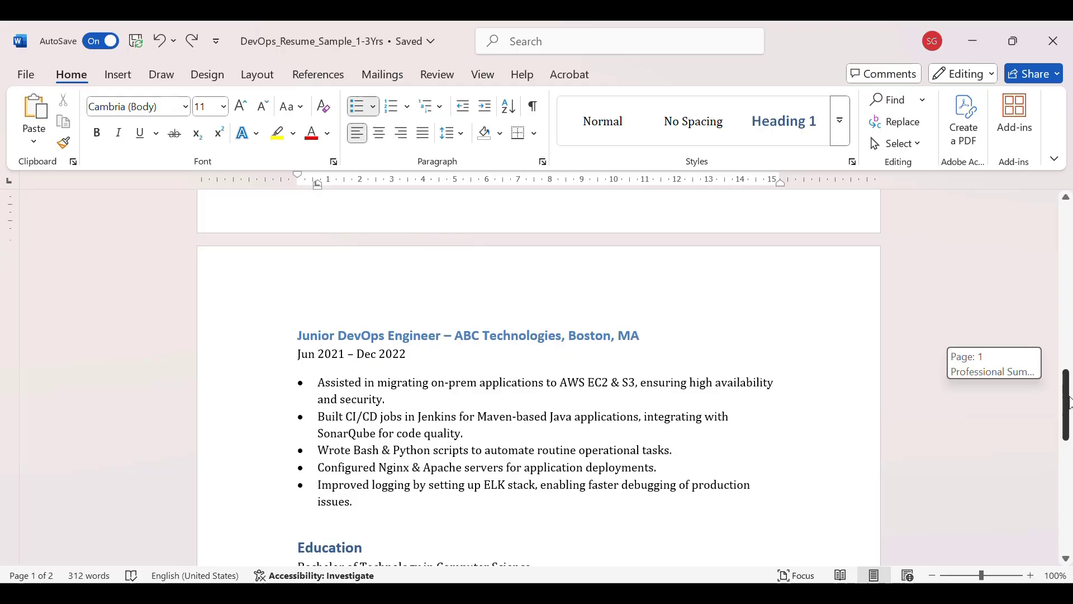
pyautogui.scroll(-3)
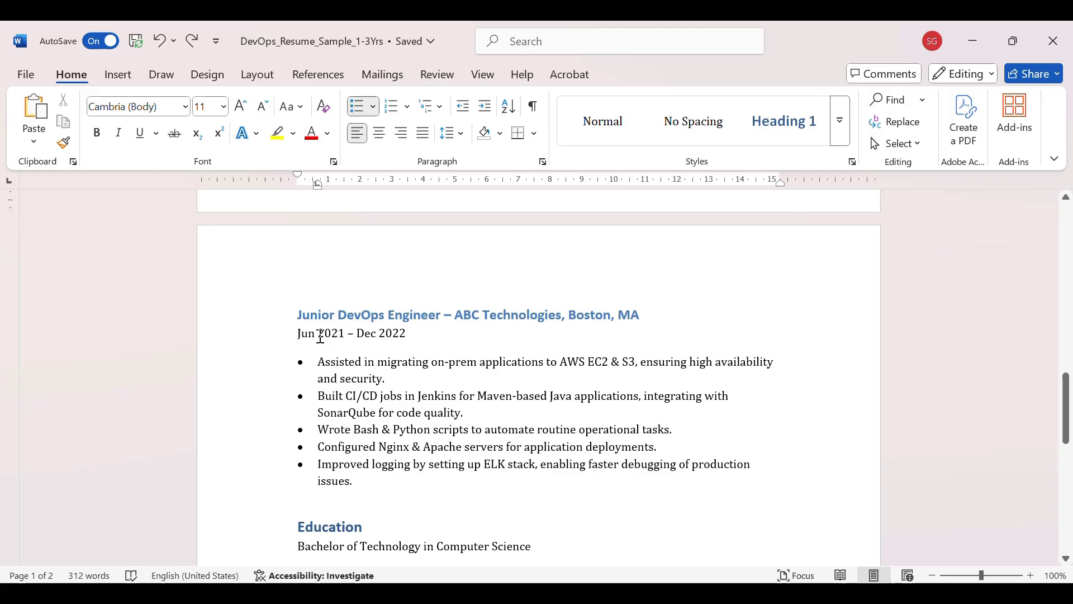
pyautogui.moveTo(441, 421)
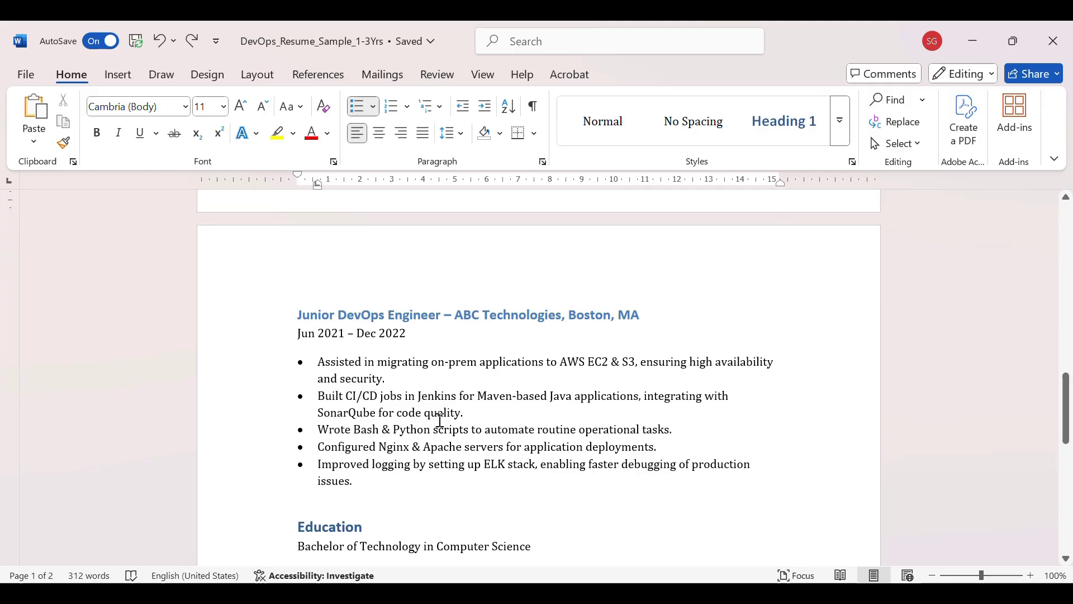
pyautogui.moveTo(471, 361)
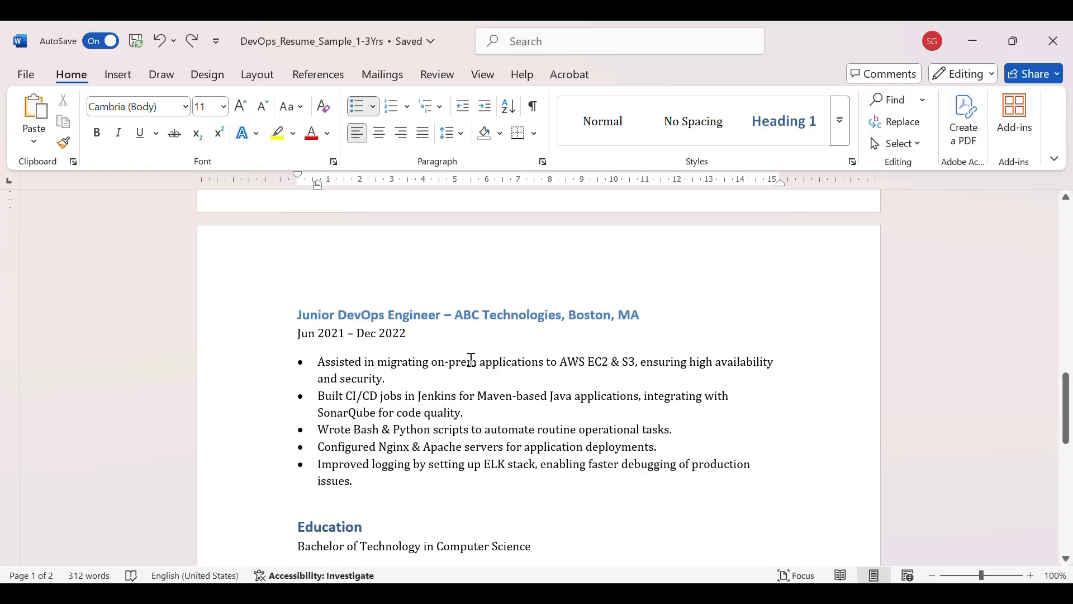
pyautogui.moveTo(624, 361)
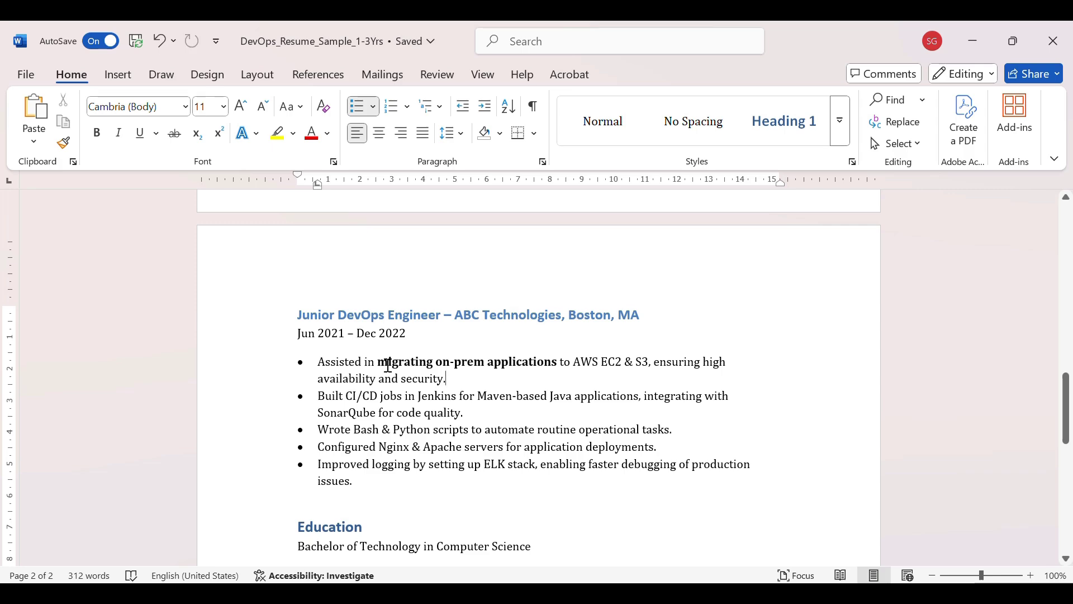
pyautogui.moveTo(591, 376)
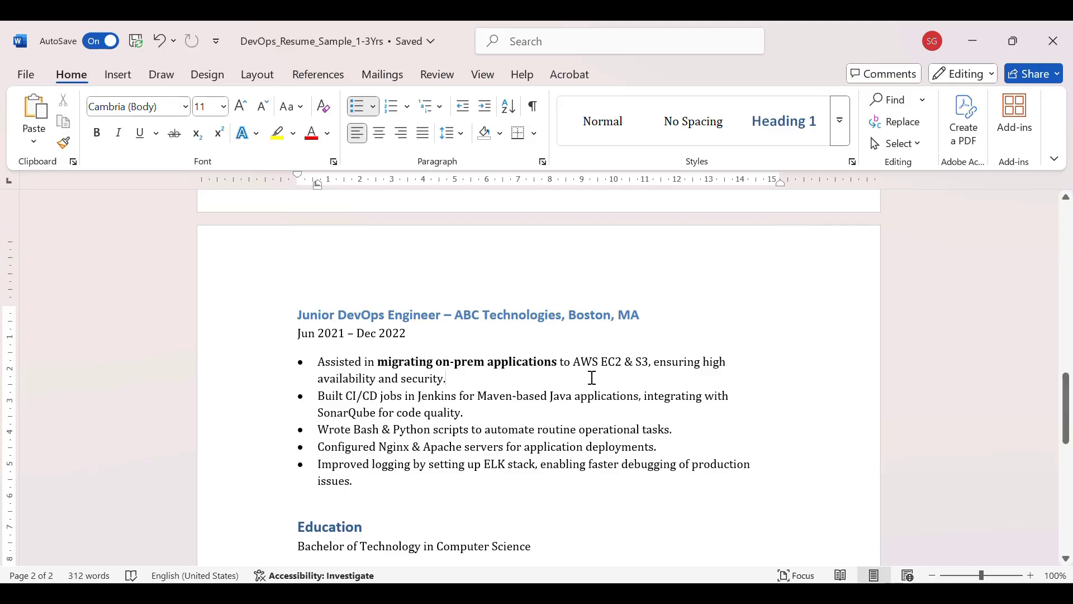
pyautogui.moveTo(549, 371)
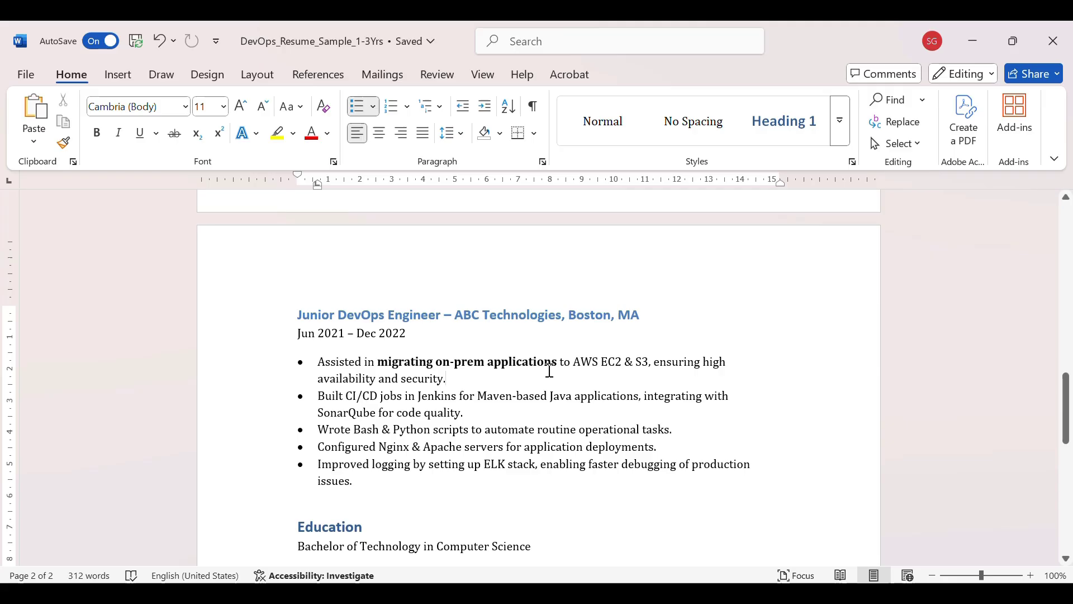
pyautogui.click(446, 379)
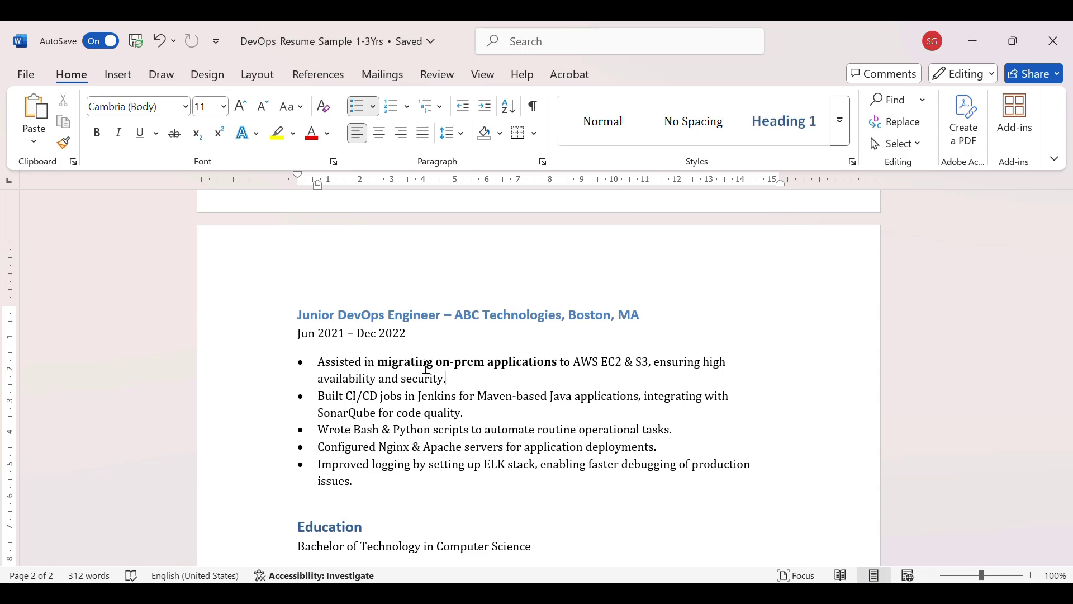
pyautogui.click(446, 378)
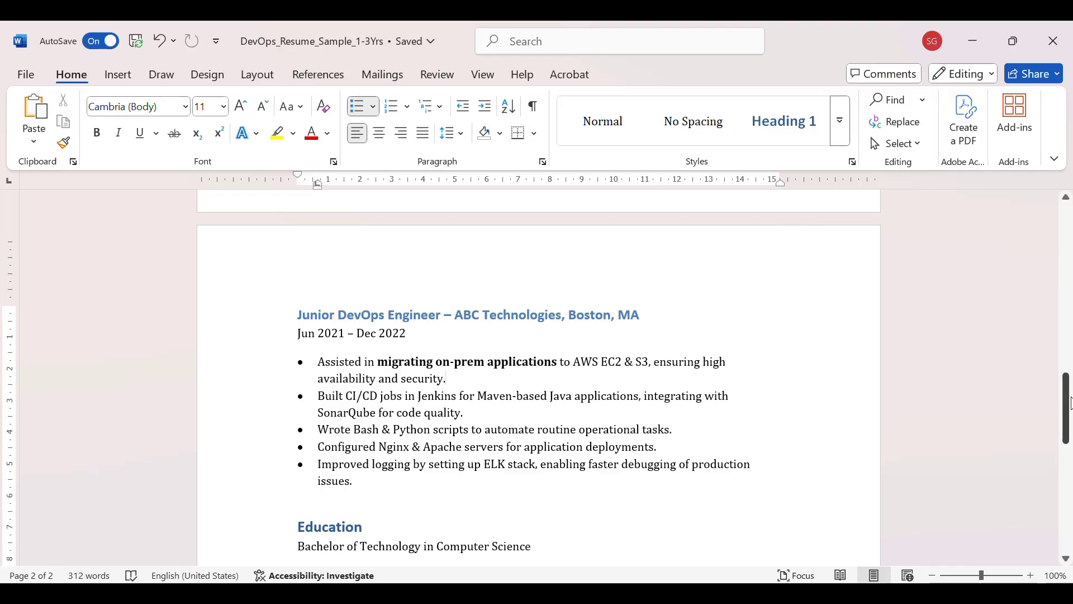
pyautogui.scroll(-3)
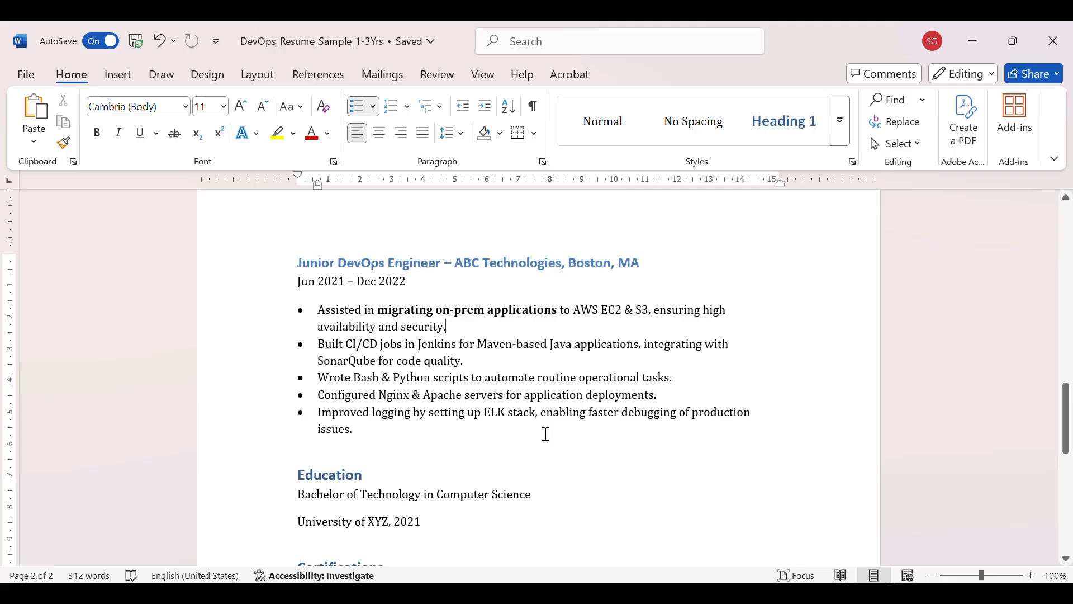
pyautogui.moveTo(382, 365)
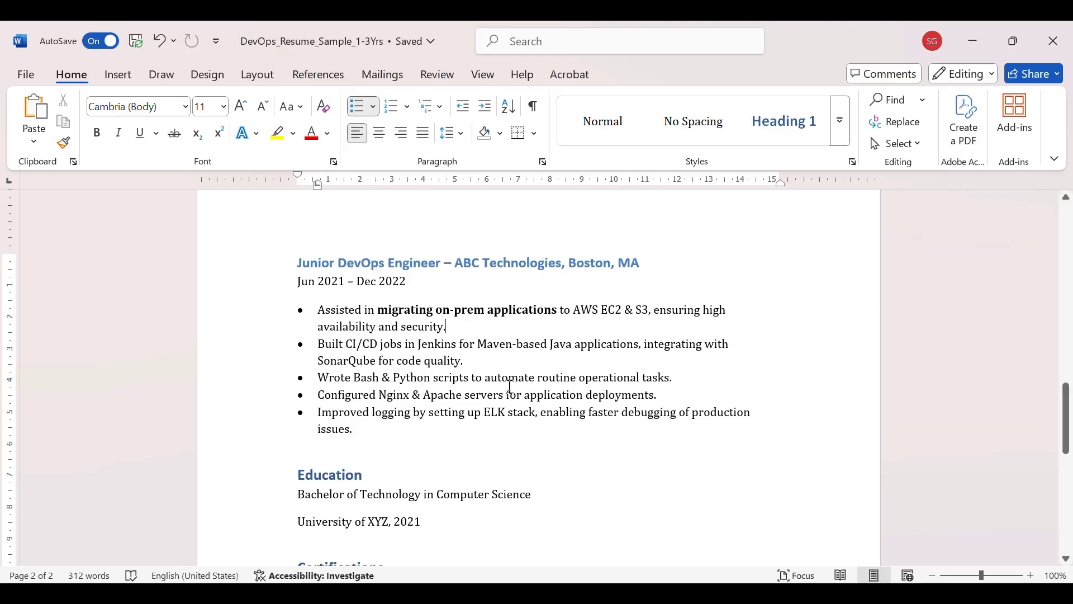
pyautogui.moveTo(594, 380)
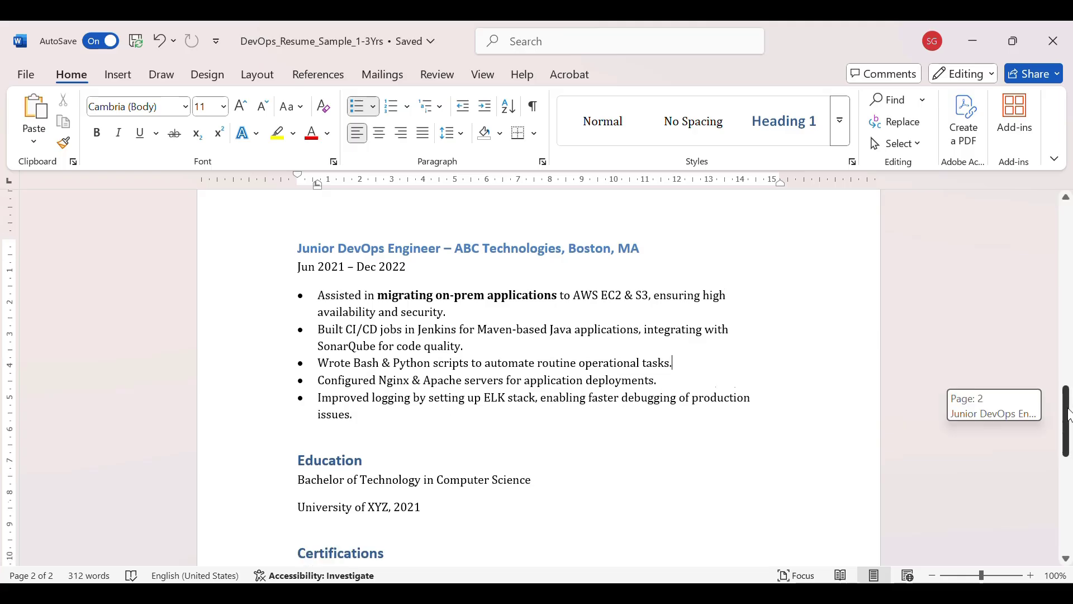
pyautogui.scroll(-3)
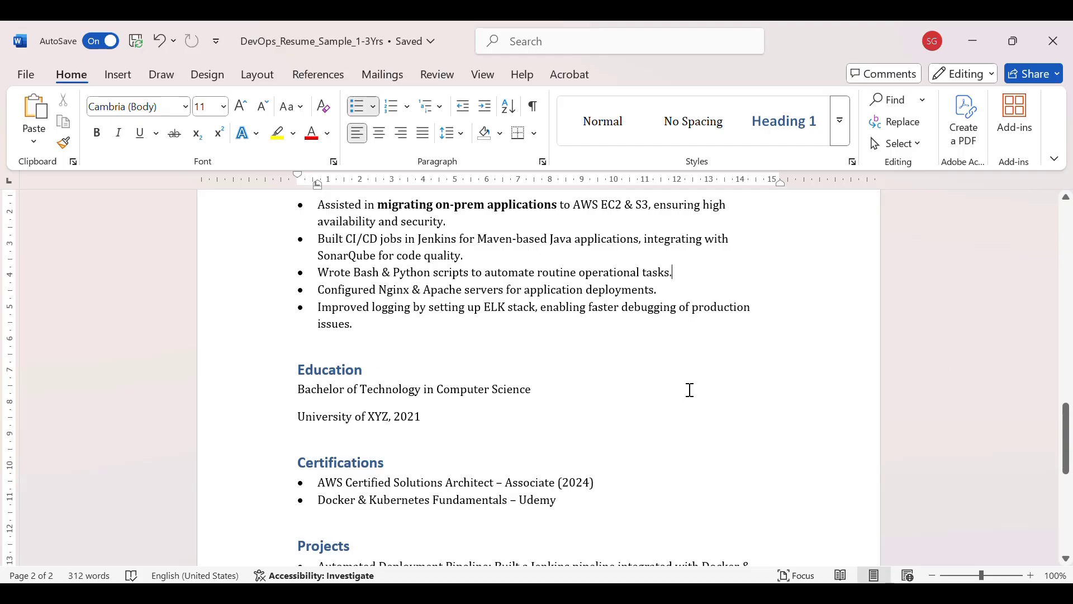
pyautogui.scroll(-3)
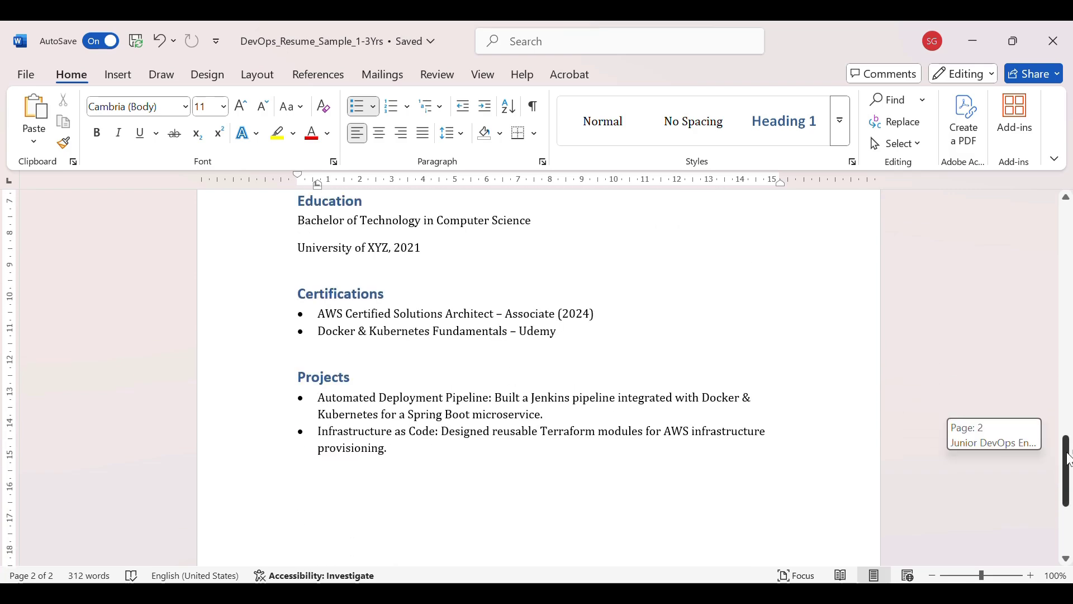
pyautogui.scroll(3)
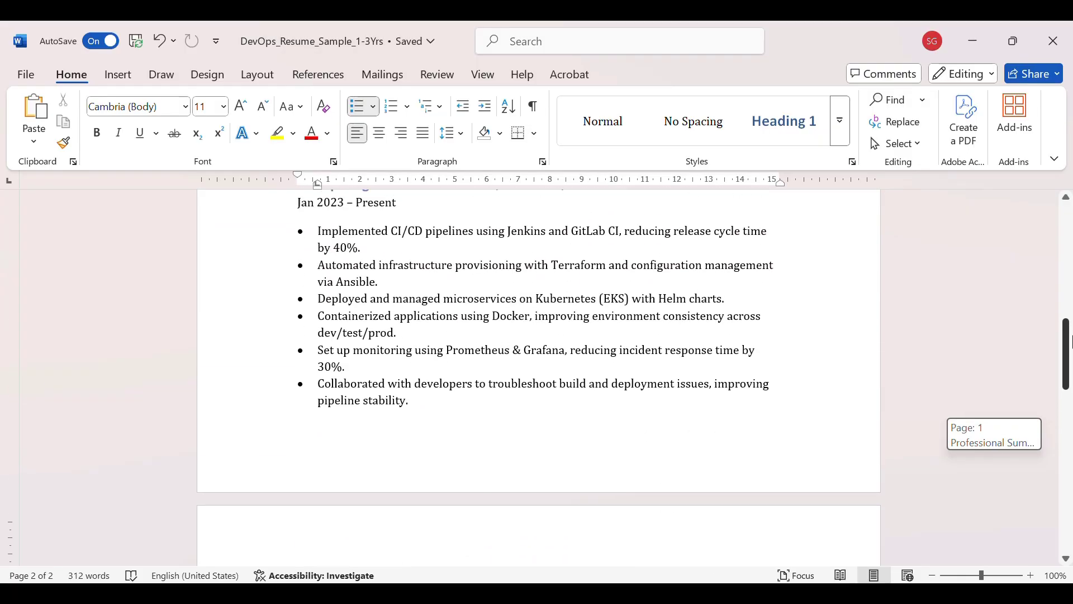
pyautogui.scroll(3)
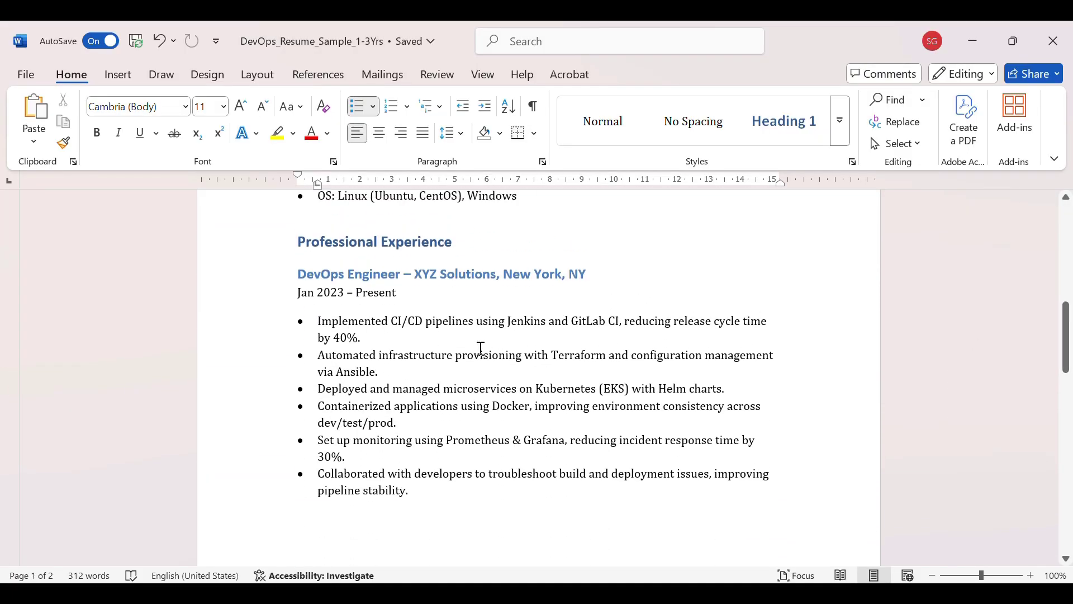
pyautogui.moveTo(383, 309)
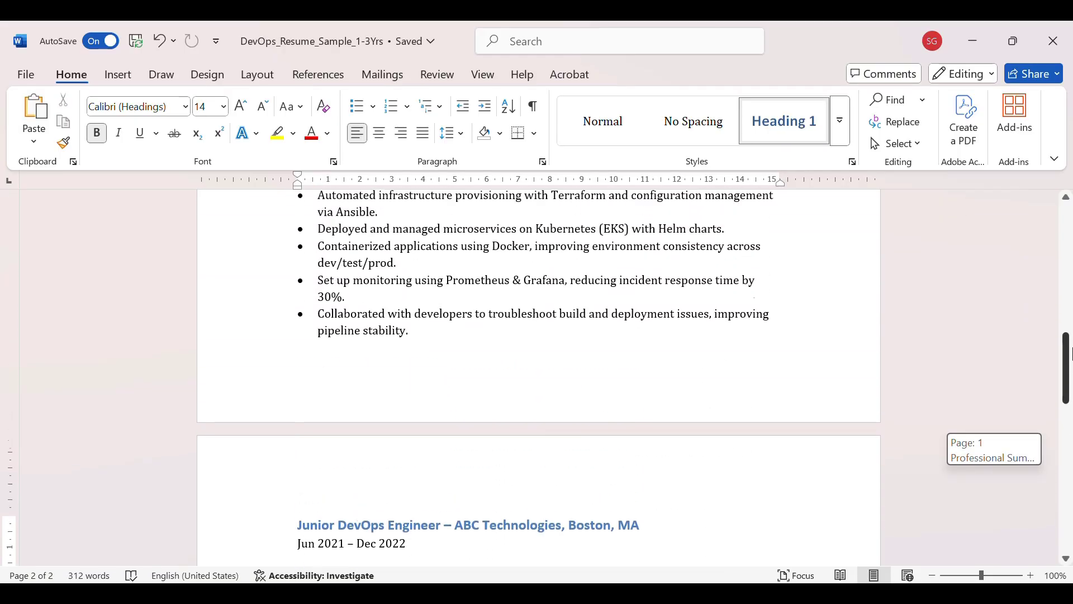
pyautogui.scroll(3)
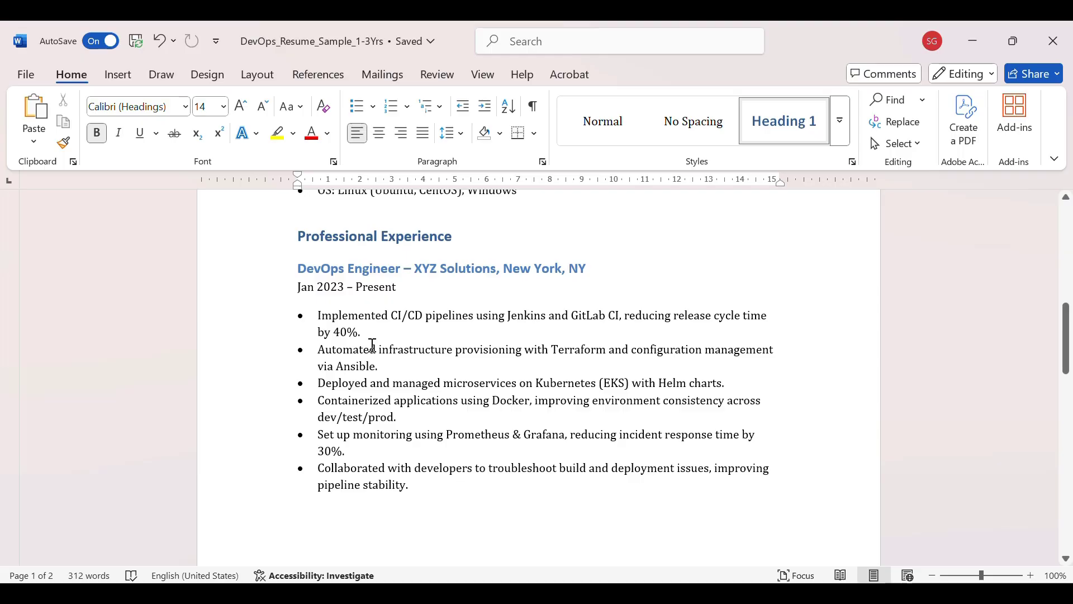
pyautogui.moveTo(1066, 336)
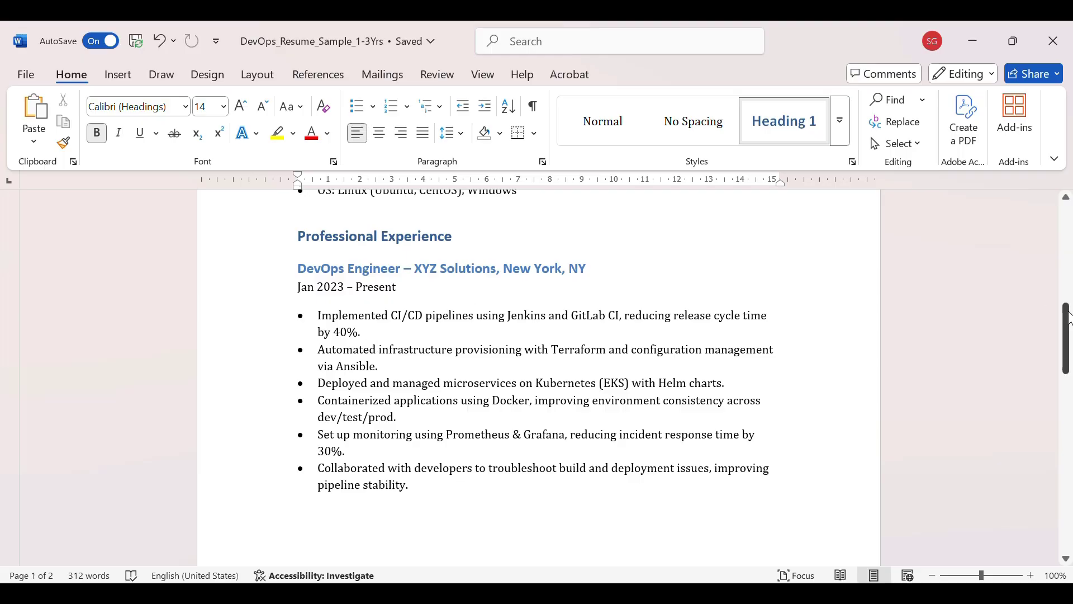
pyautogui.scroll(3)
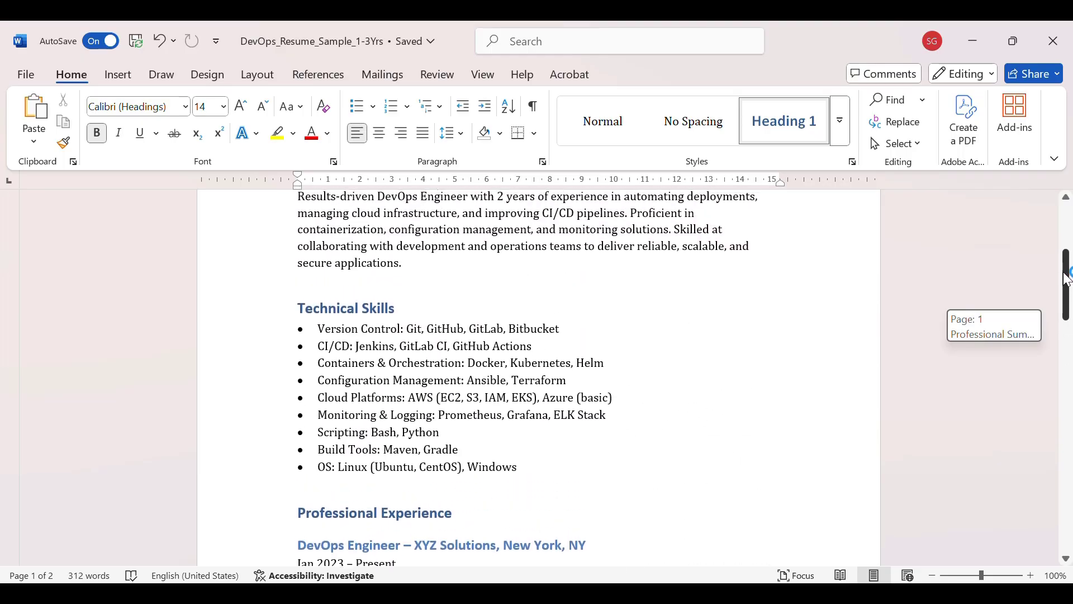
pyautogui.scroll(3)
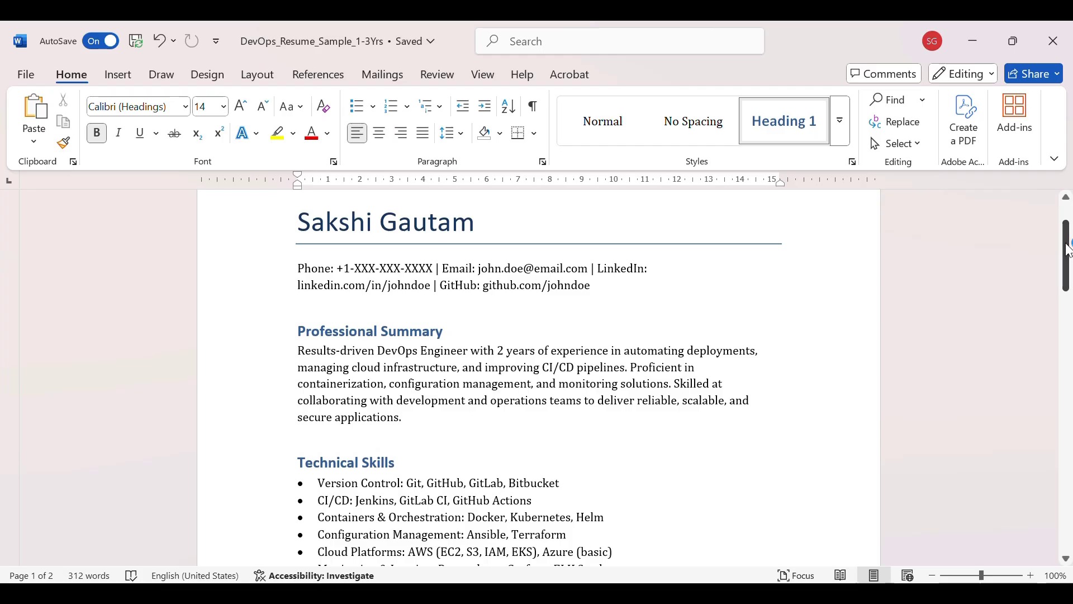